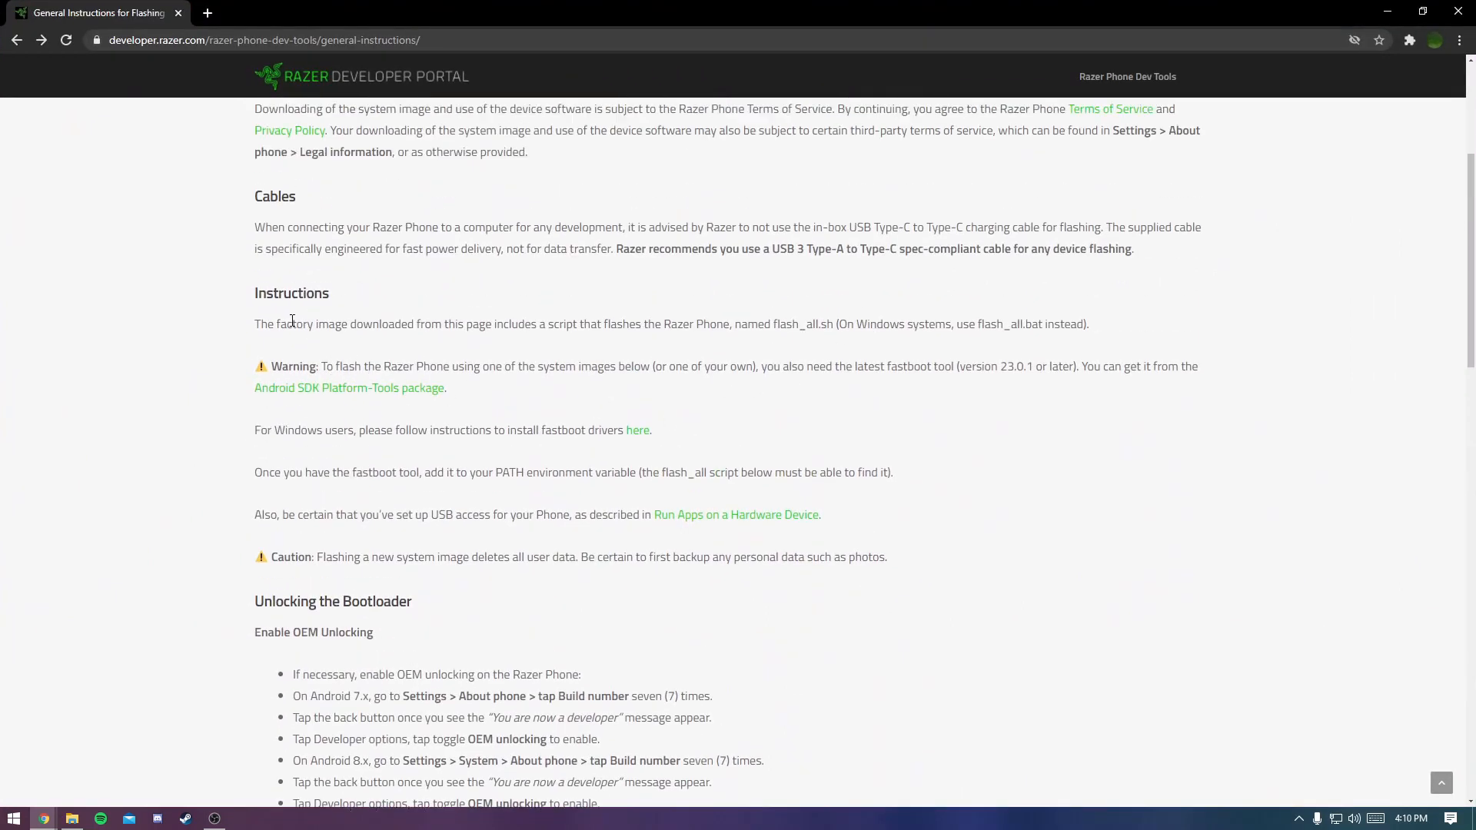
Read through the flashing guide, highlighting the PATH requirement, bootloader unlock and Download Mode steps.
scroll("down", 3)
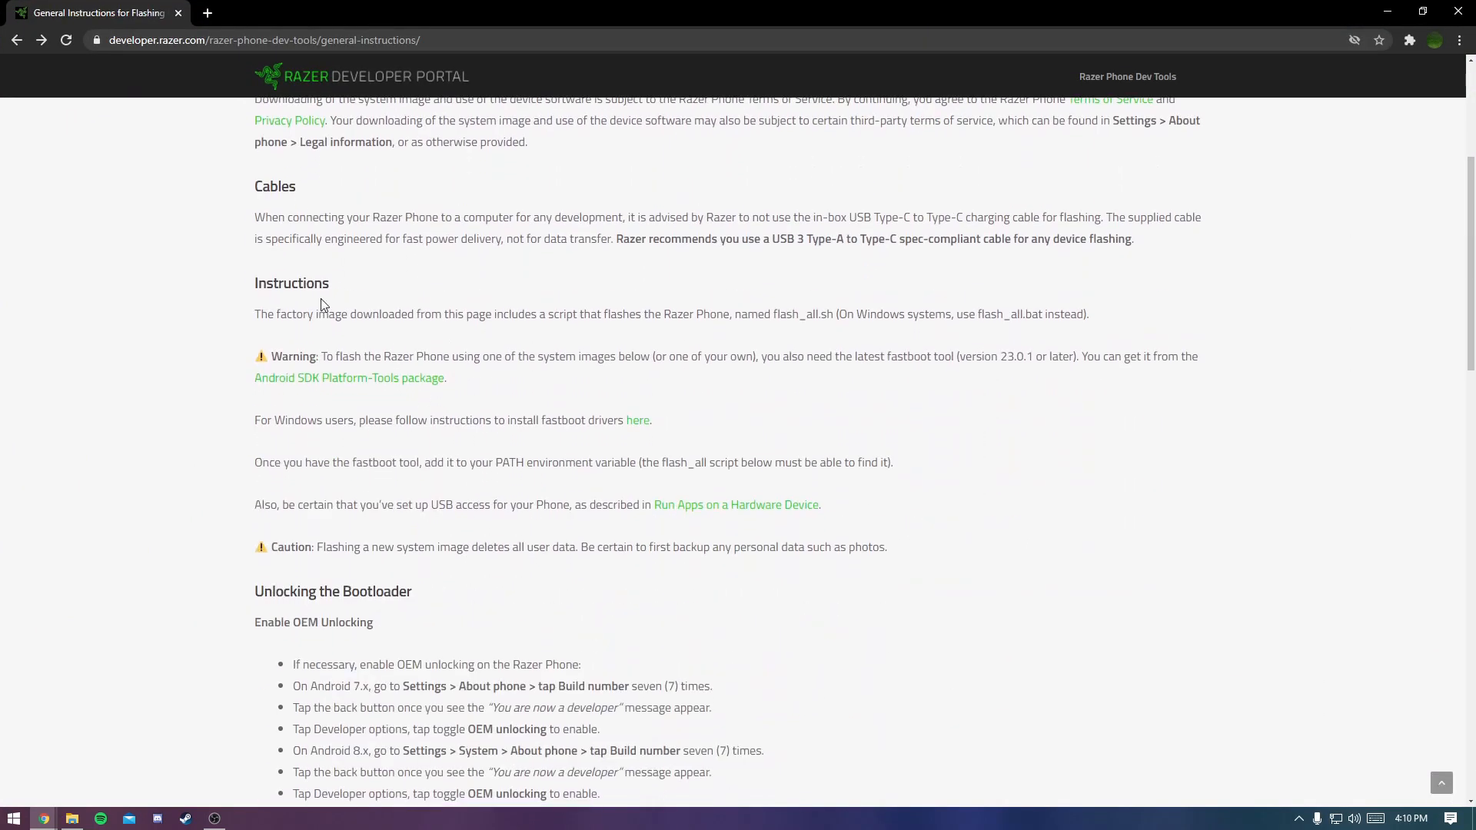
scroll("down", 3)
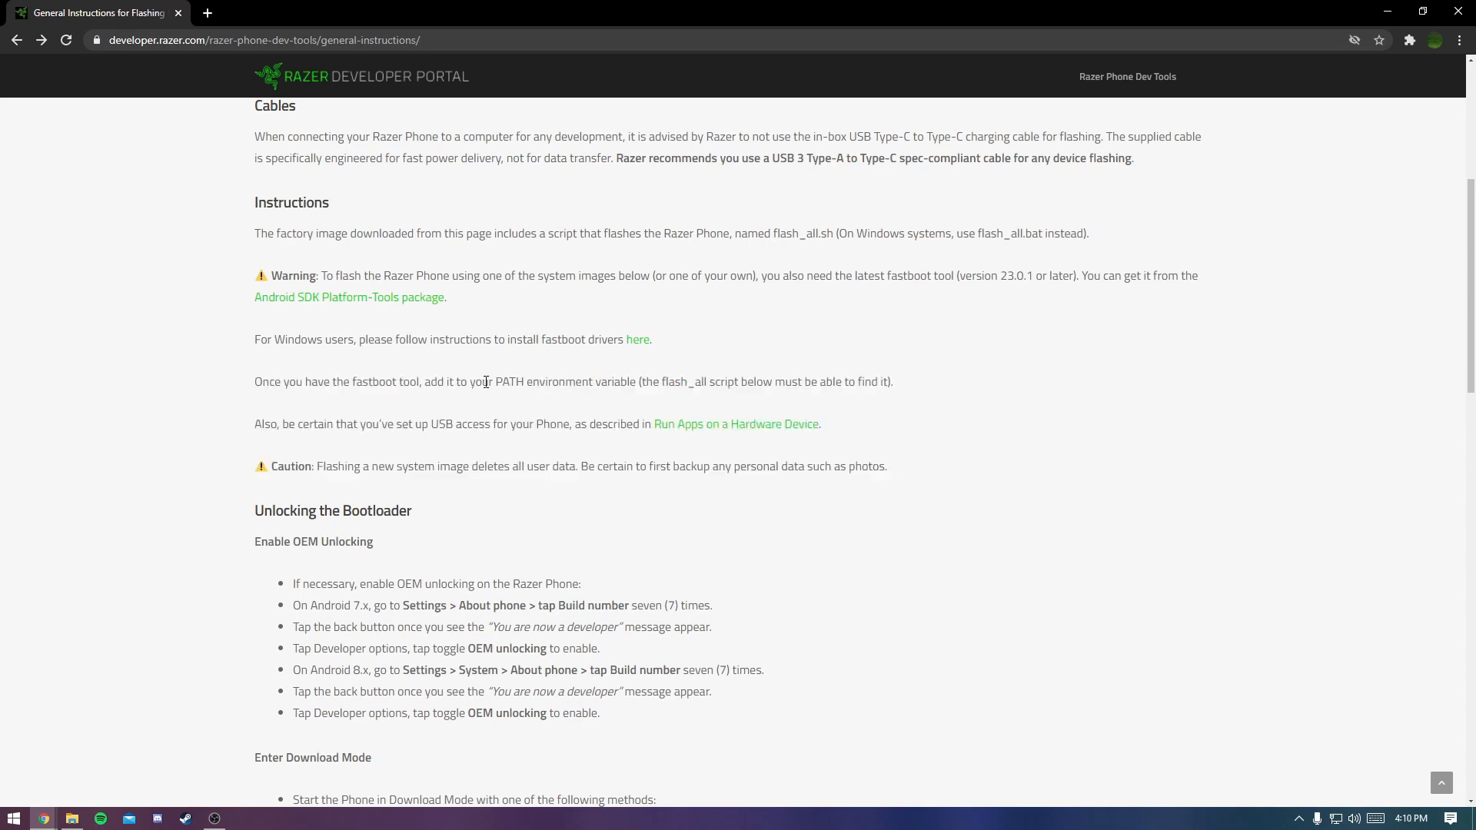
left_click_drag(482, 381, 626, 381)
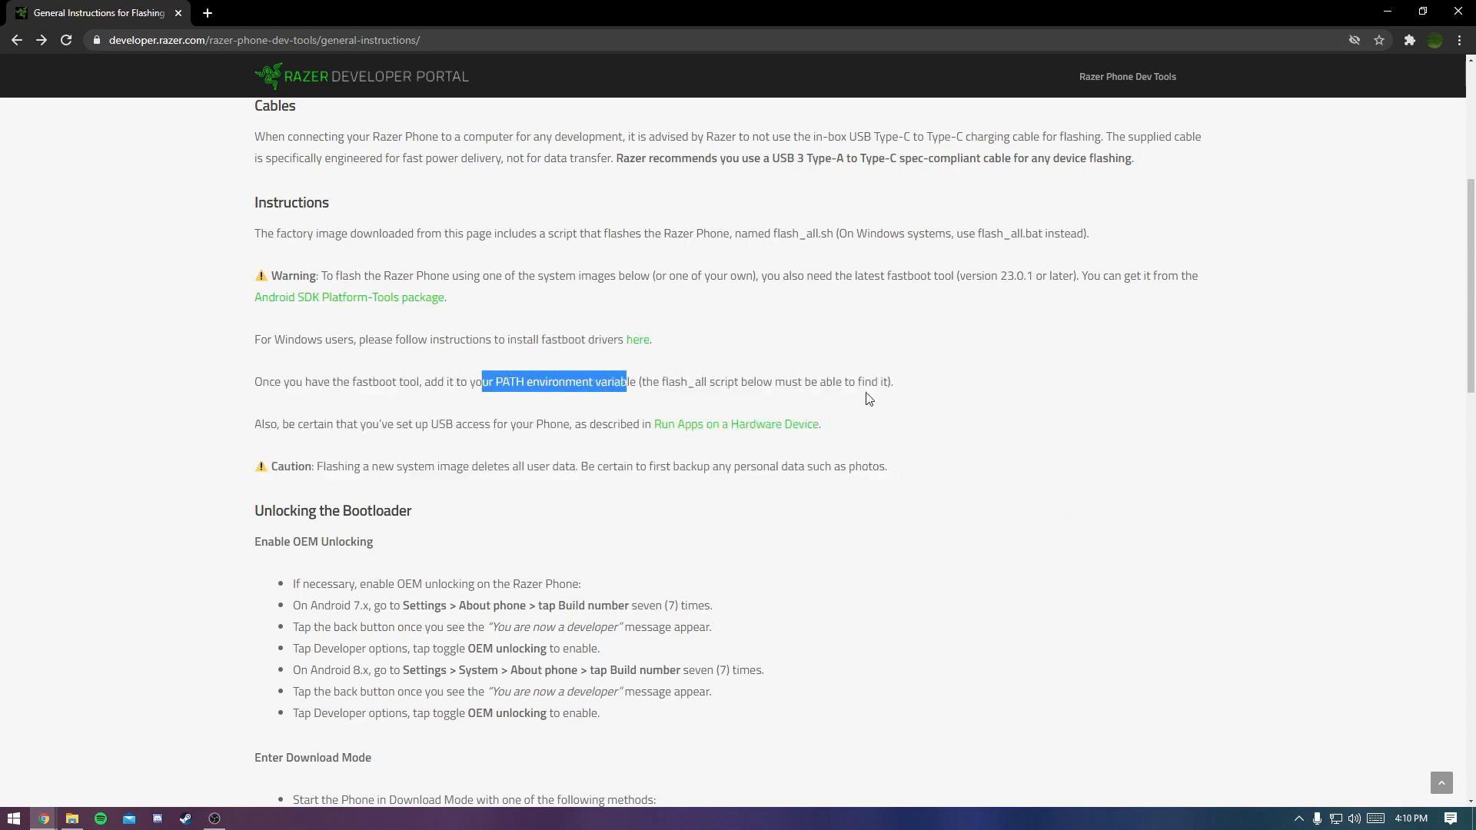
left_click(498, 675)
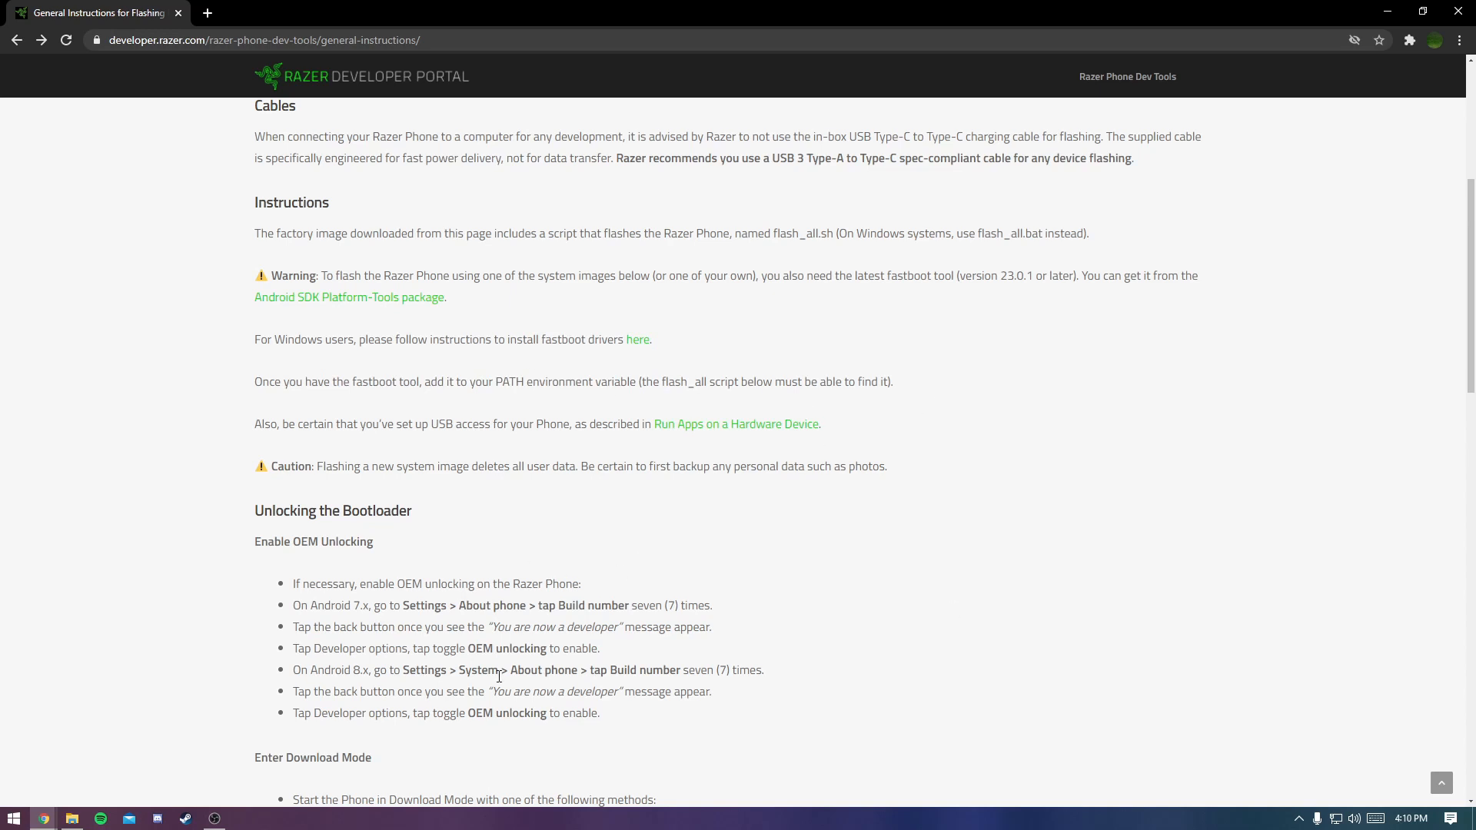
scroll("down", 3)
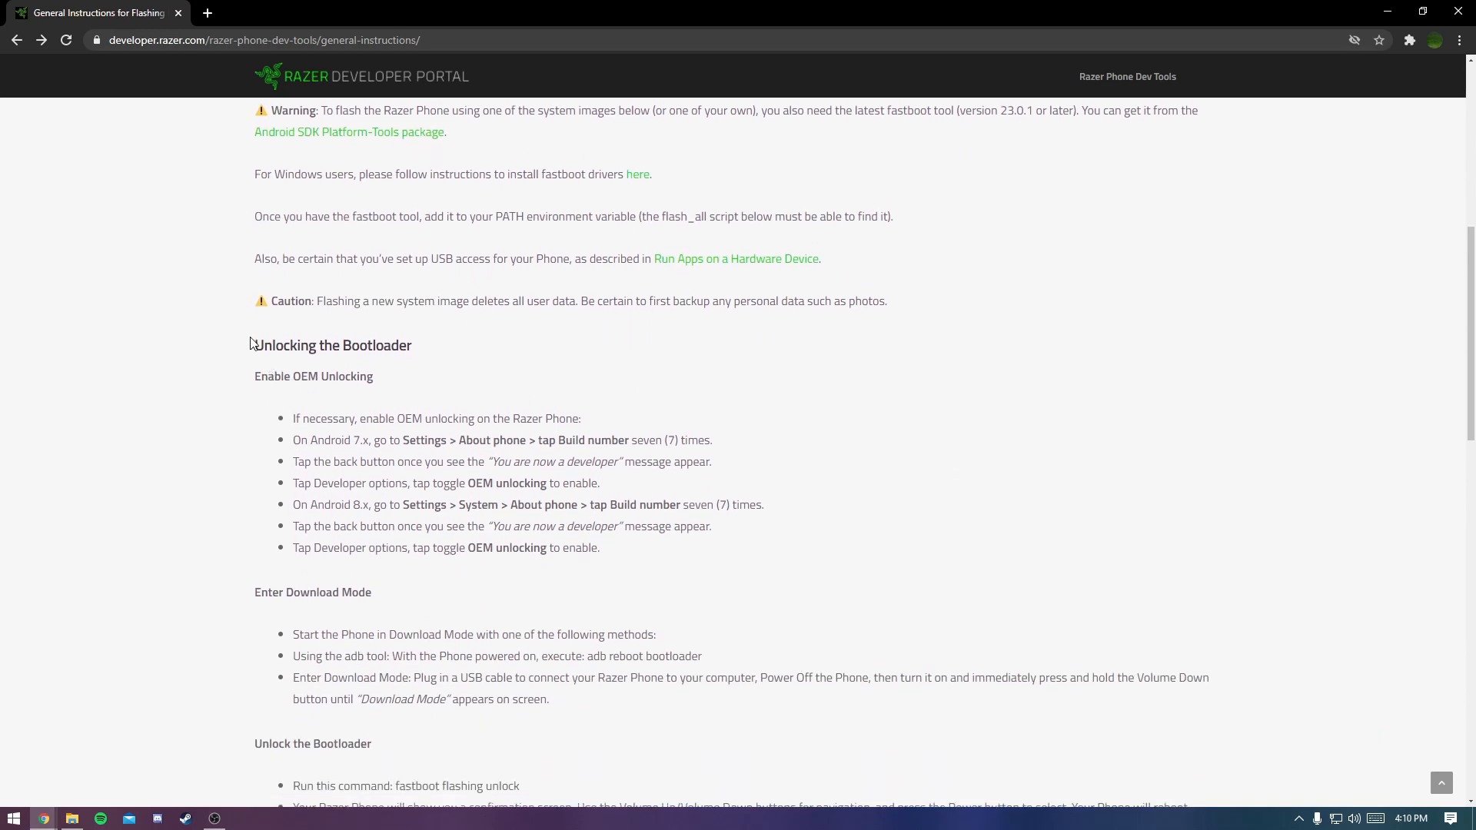
left_click_drag(253, 344, 549, 700)
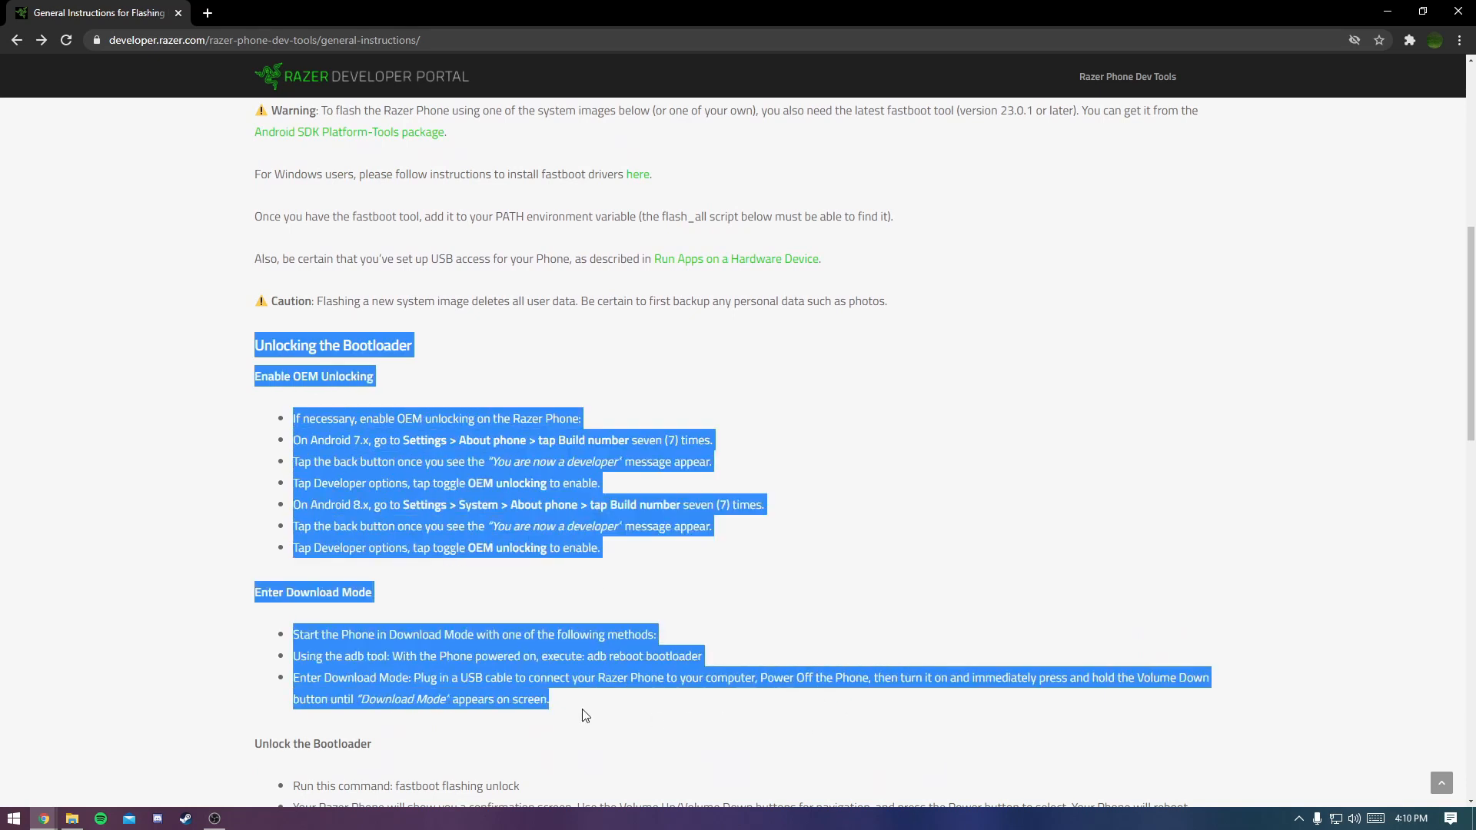
left_click(777, 549)
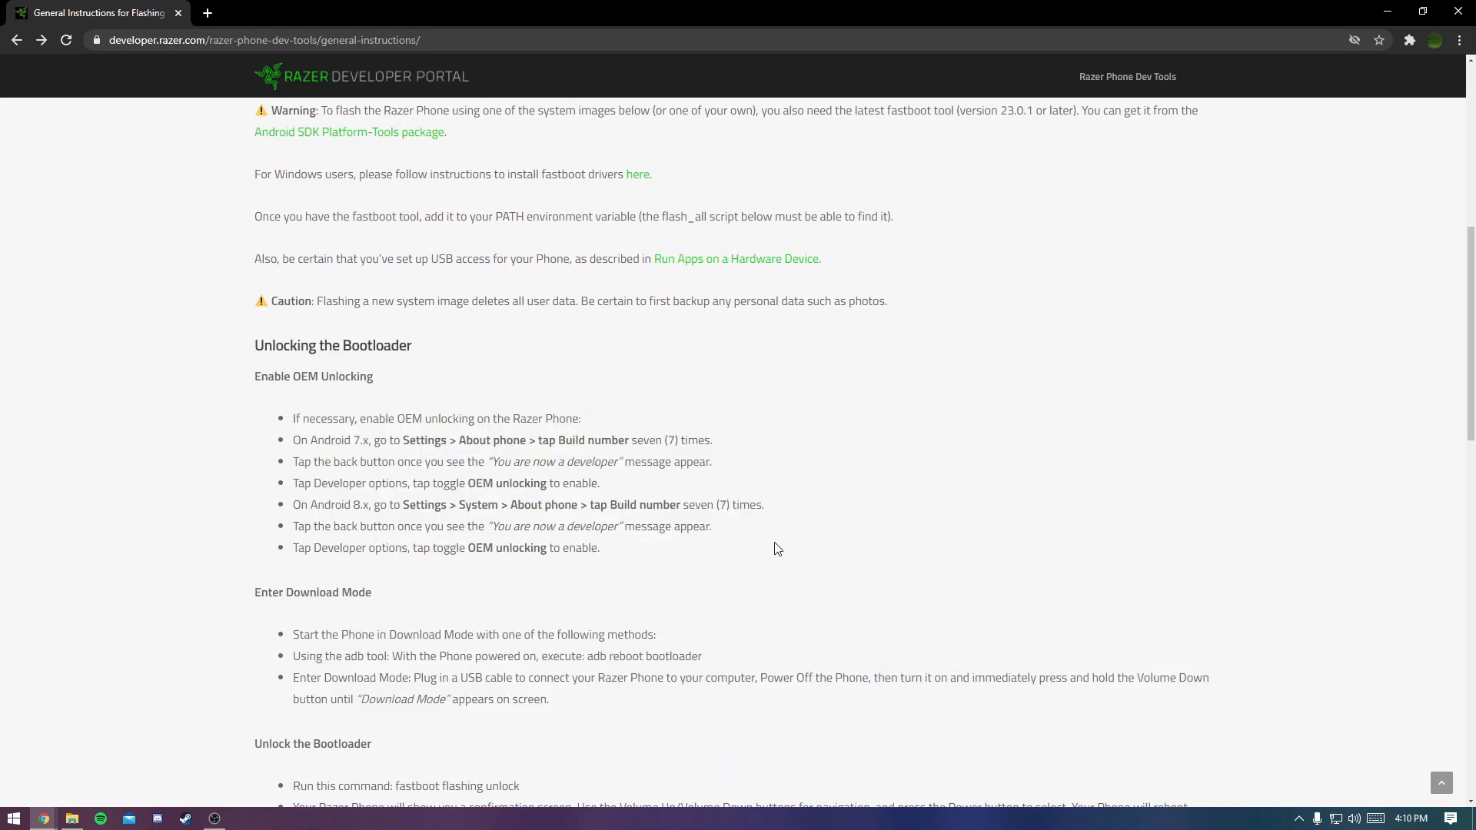
mouse_move(593, 583)
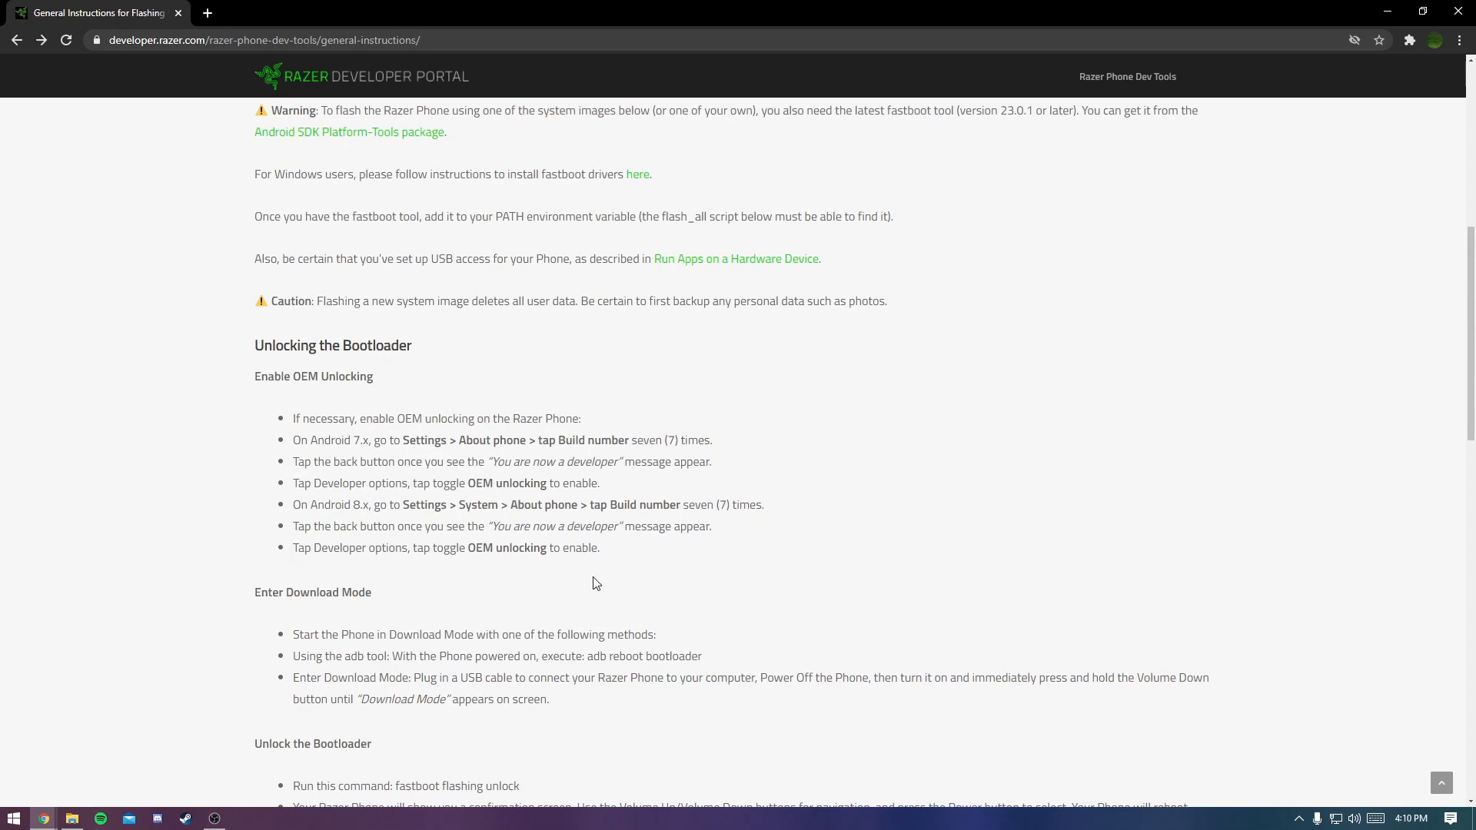
left_click_drag(310, 699, 545, 699)
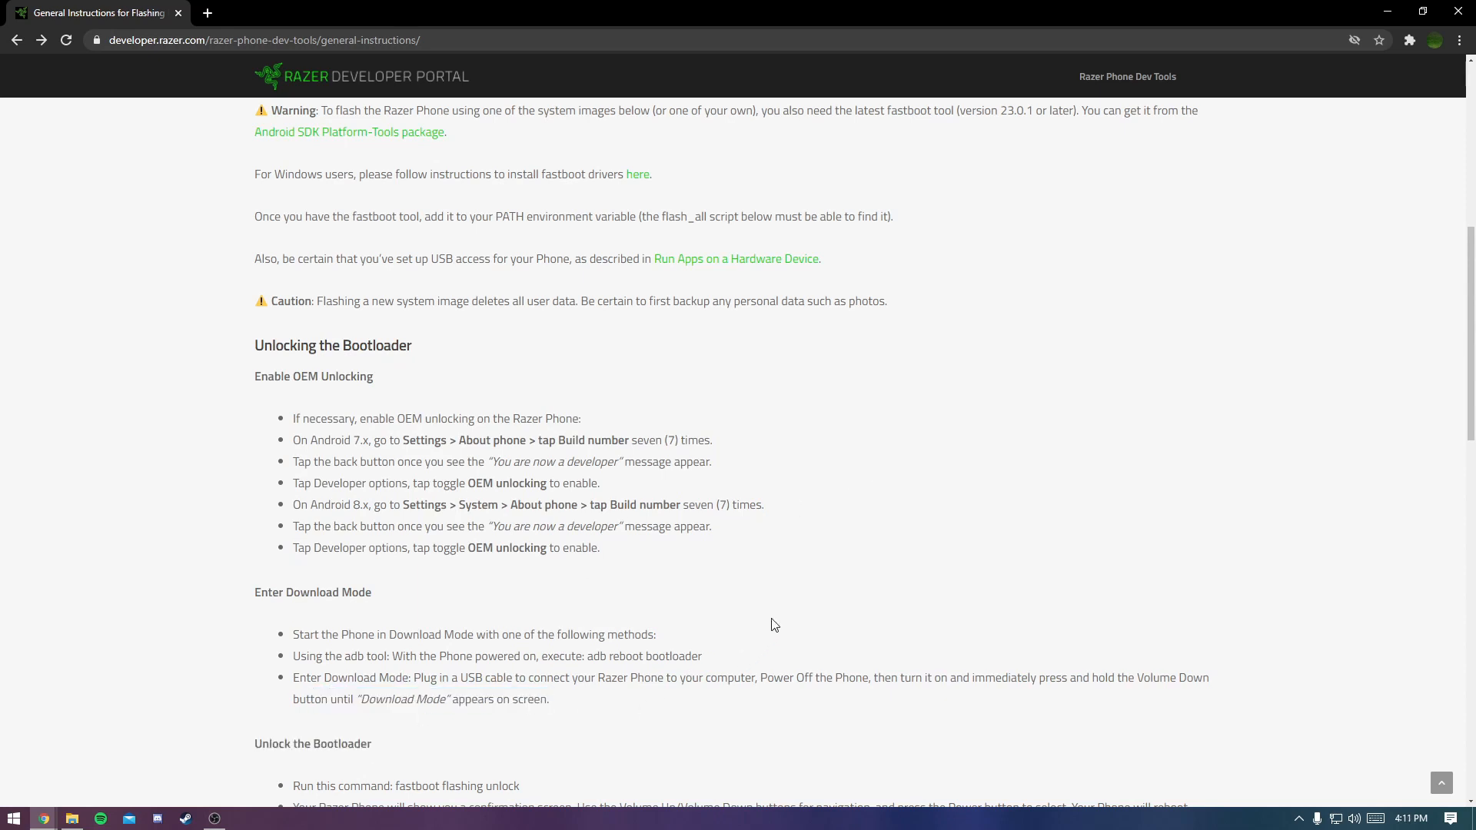
mouse_move(609, 673)
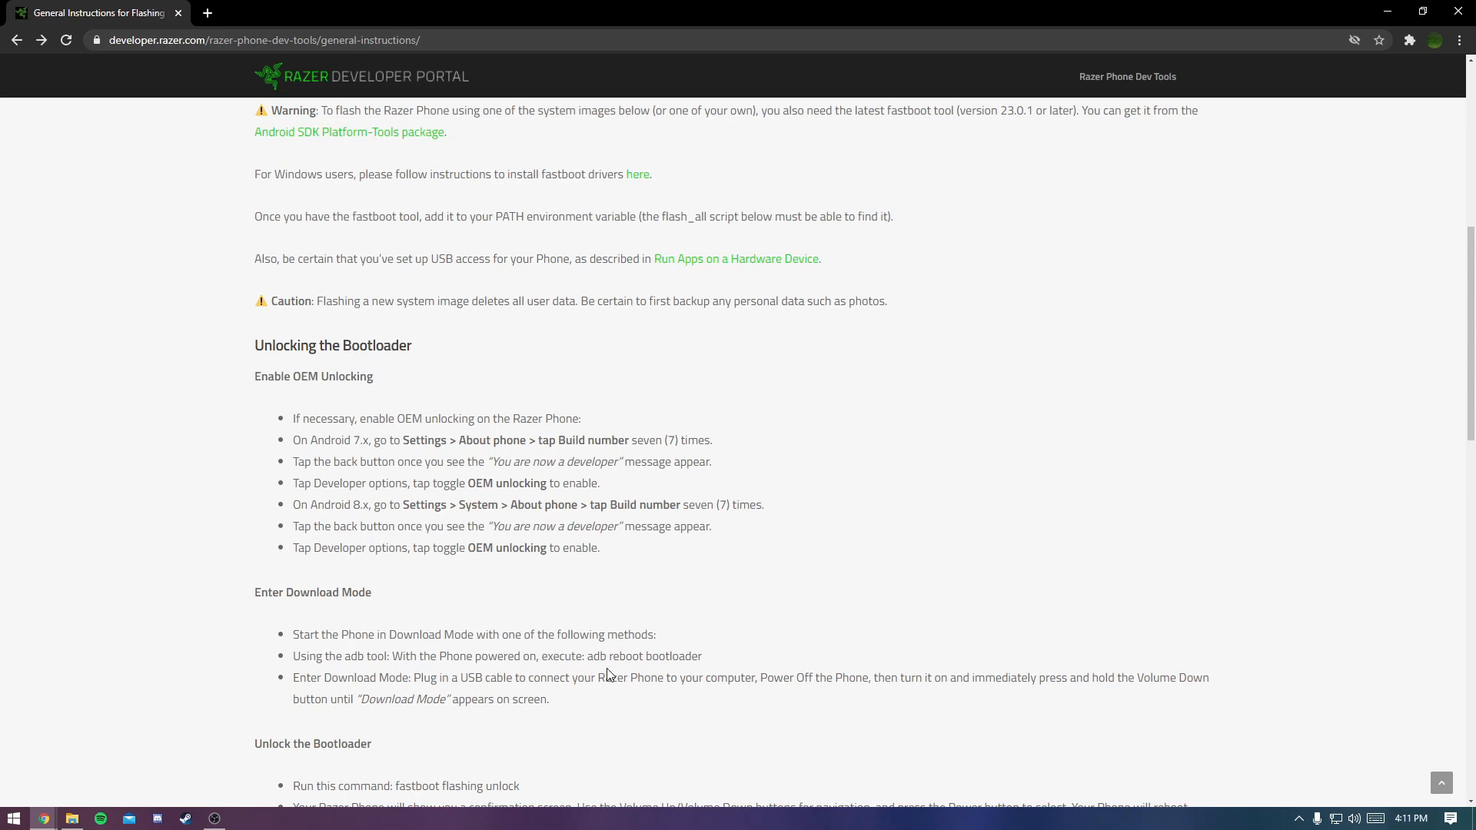
mouse_move(803, 741)
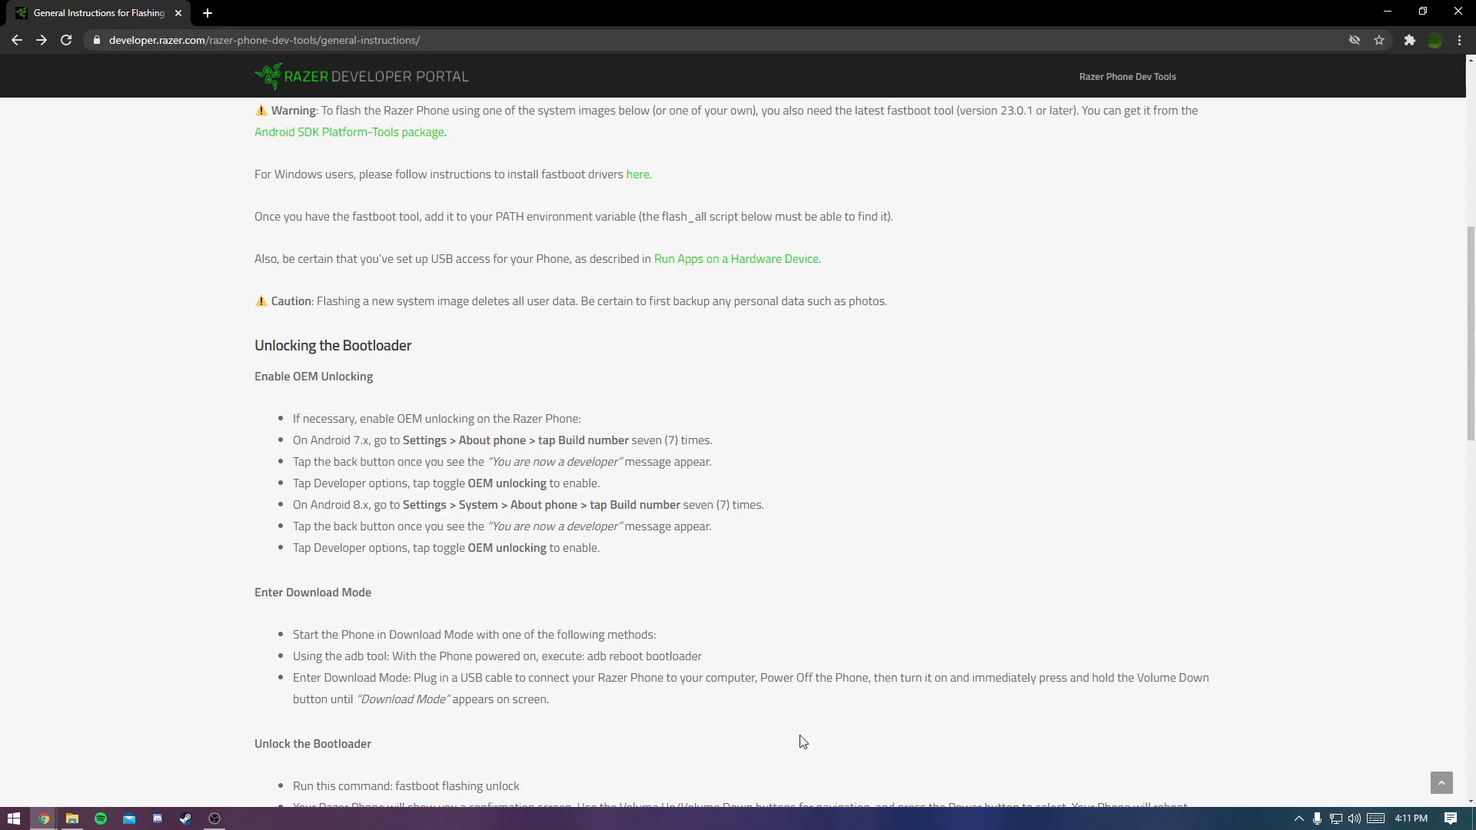
left_click_drag(885, 676, 1081, 676)
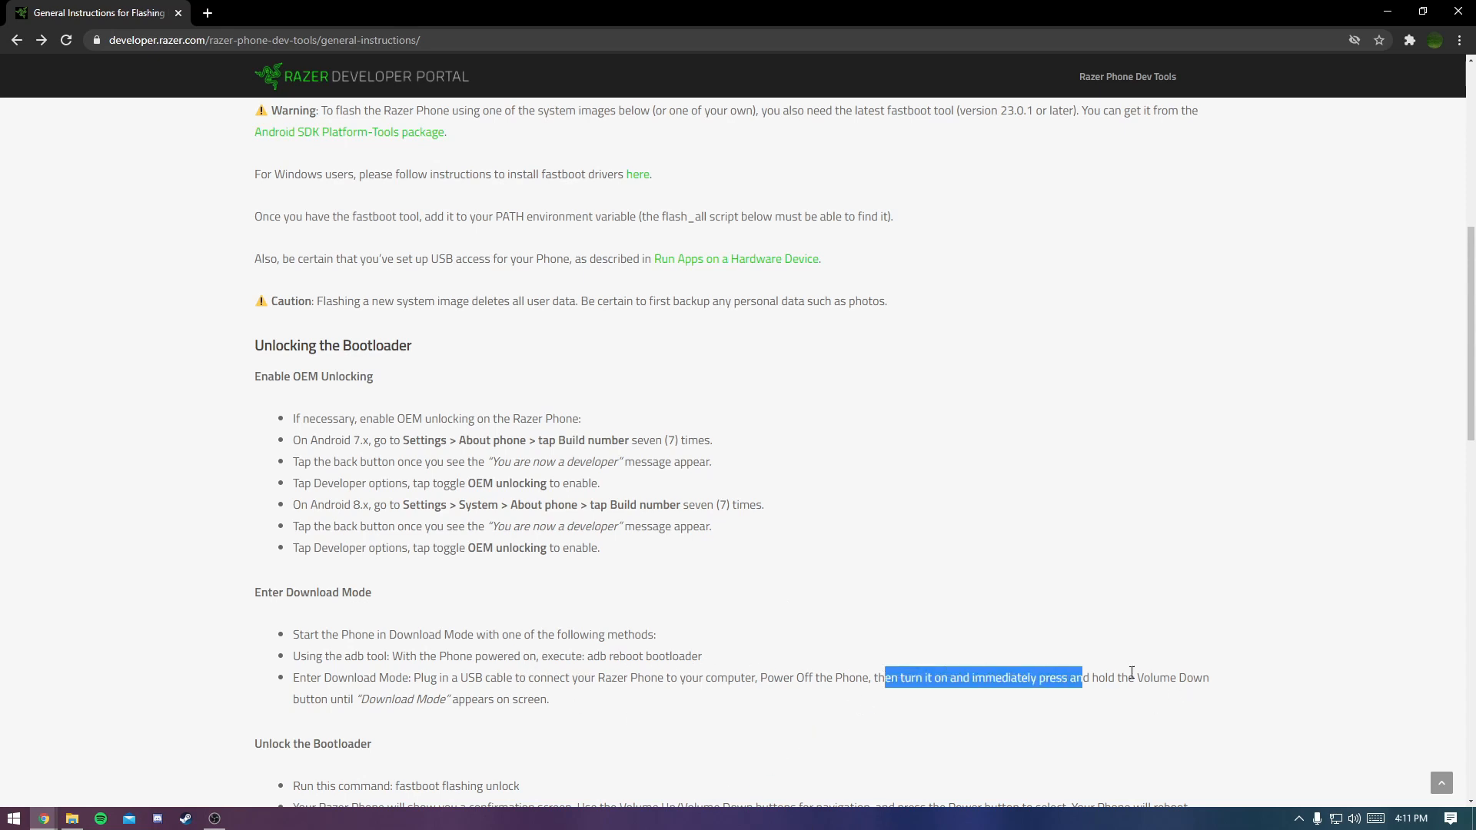
left_click(517, 22)
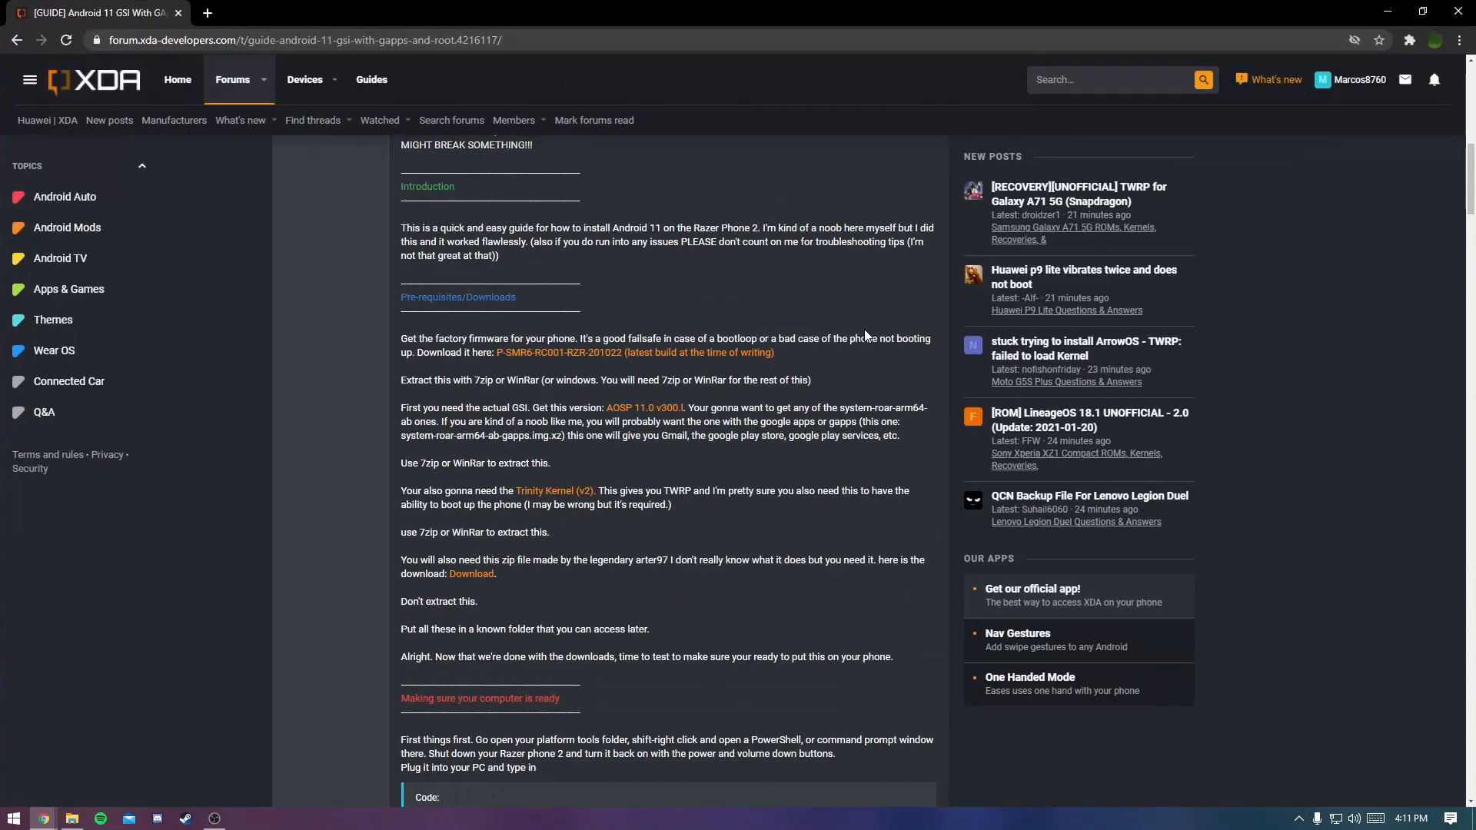
scroll("up", 3)
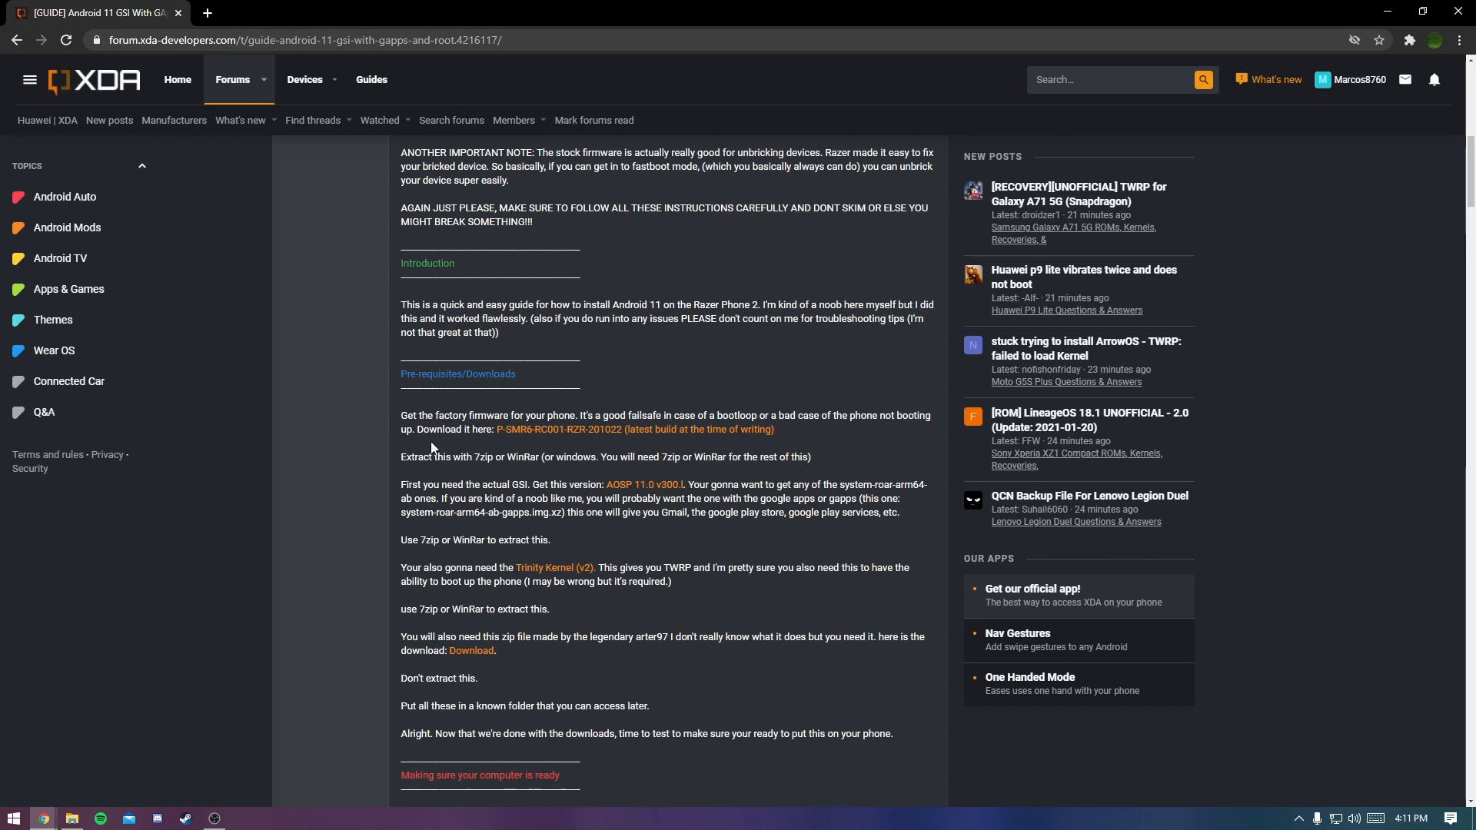
left_click_drag(421, 428, 770, 428)
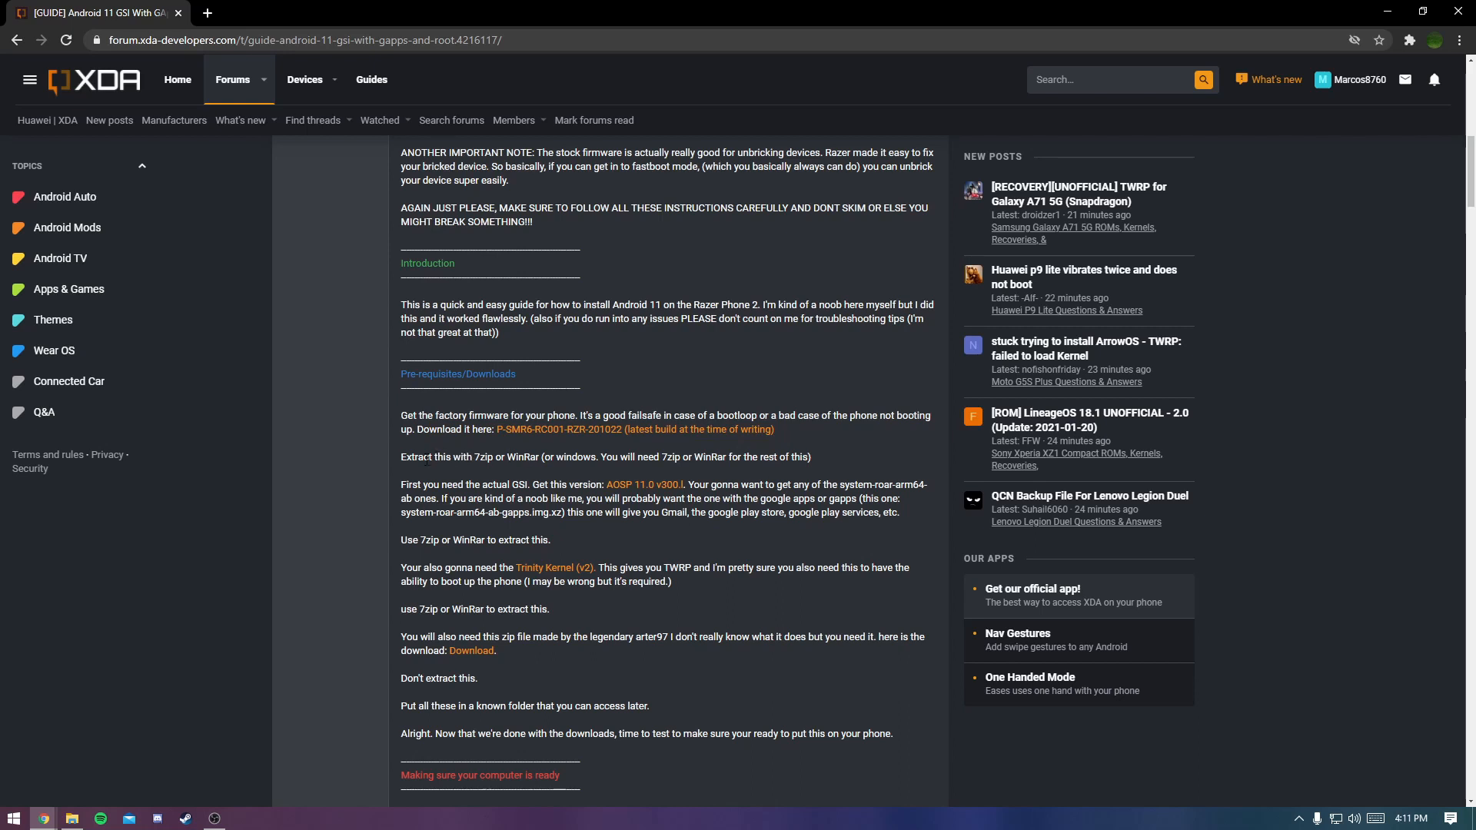
left_click_drag(429, 456, 547, 456)
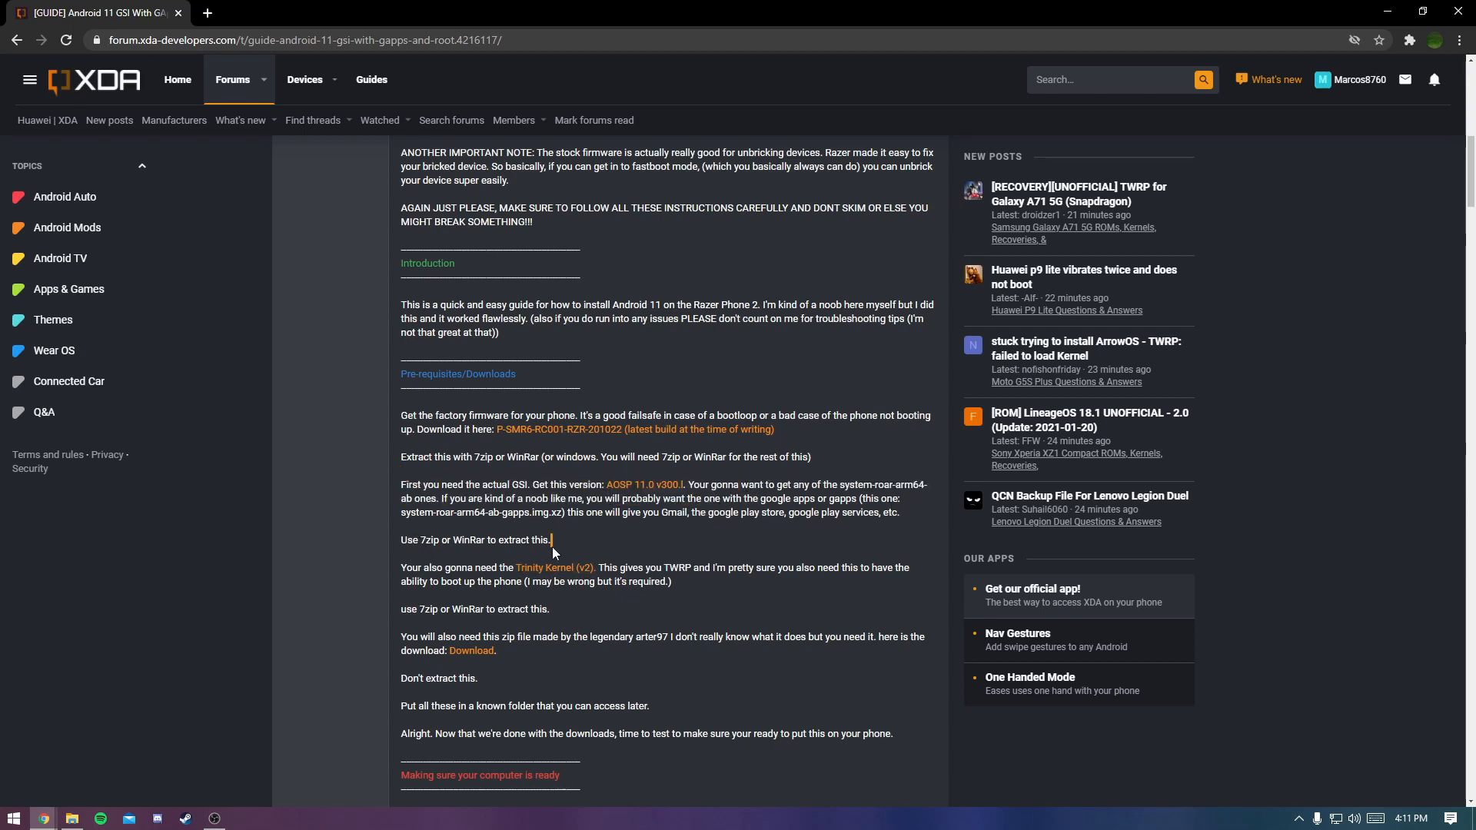
mouse_move(648, 557)
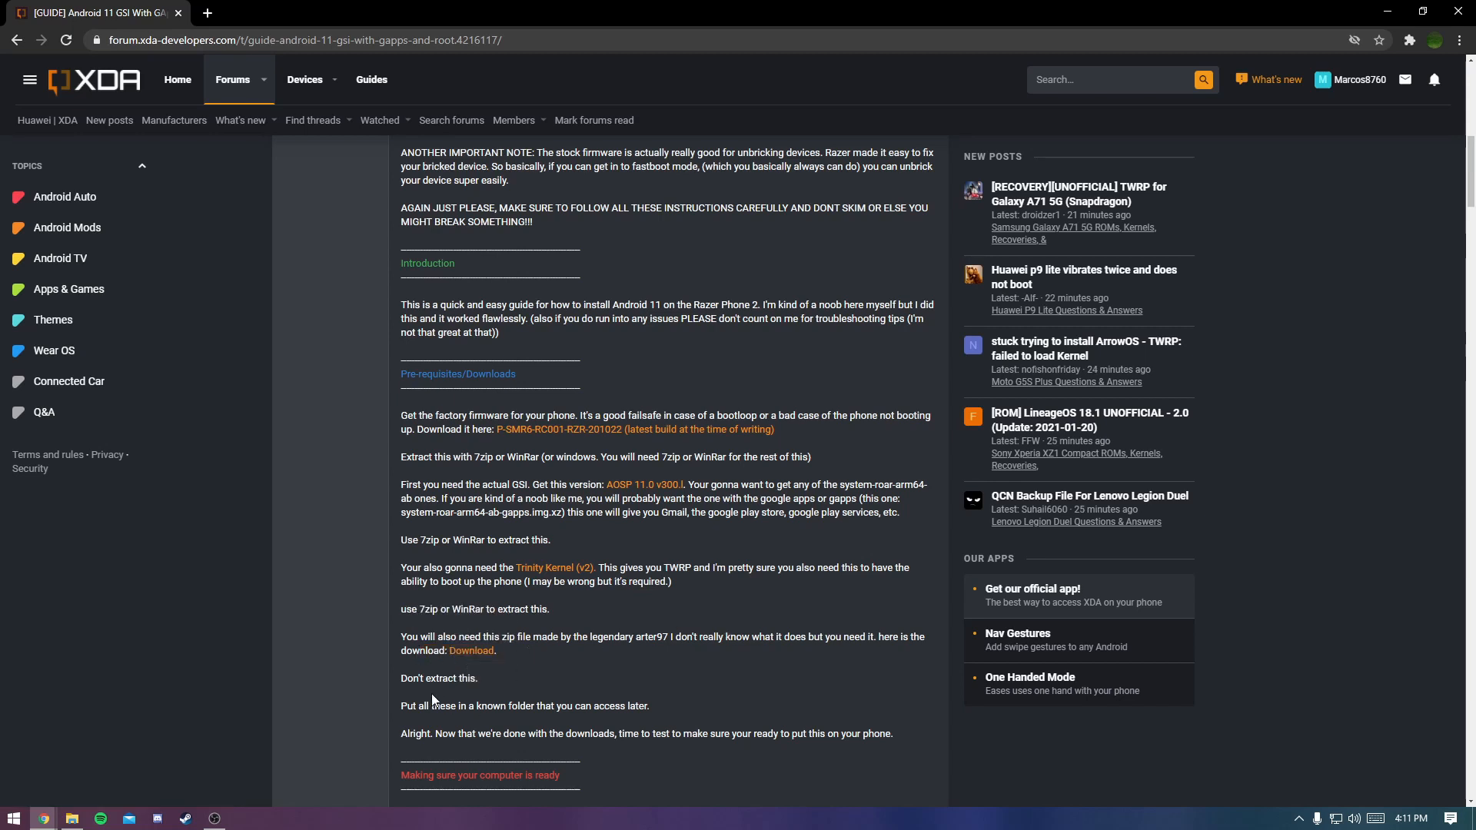
mouse_move(707, 514)
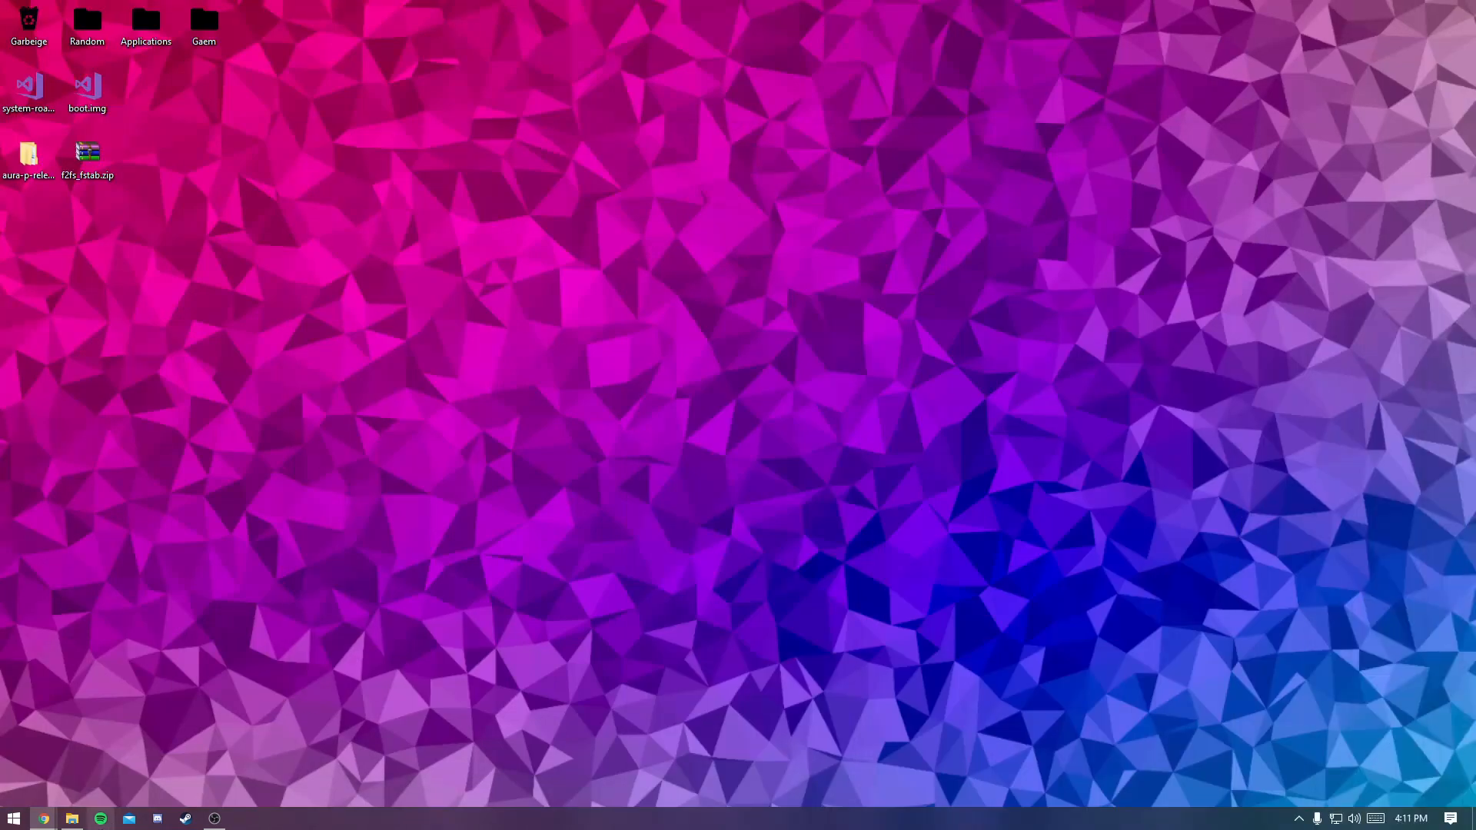
Show the aura-p-release-3201 firmware folder in a second Explorer window beside platform-tools.
left_click(72, 818)
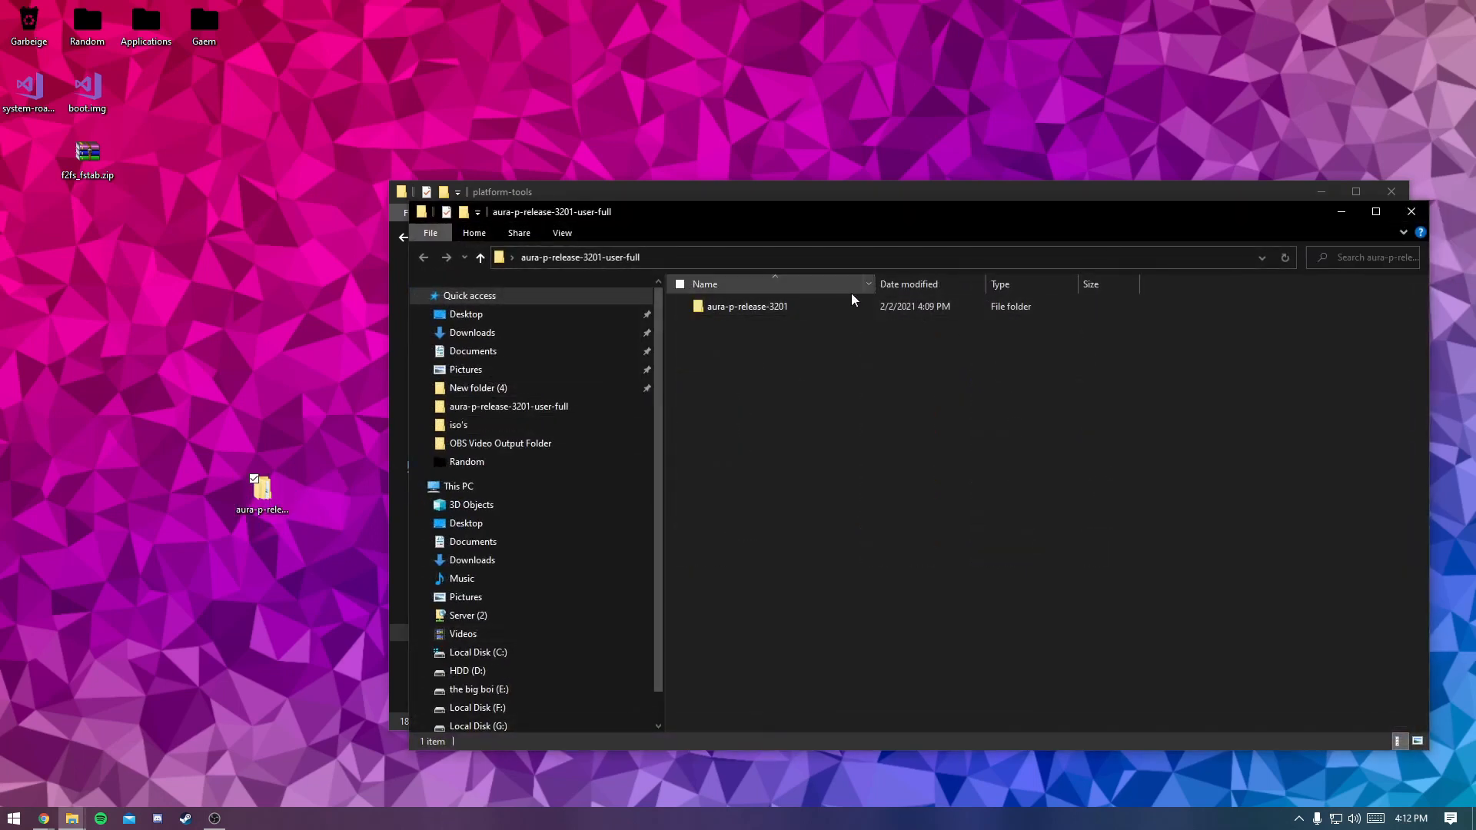
double_click(747, 306)
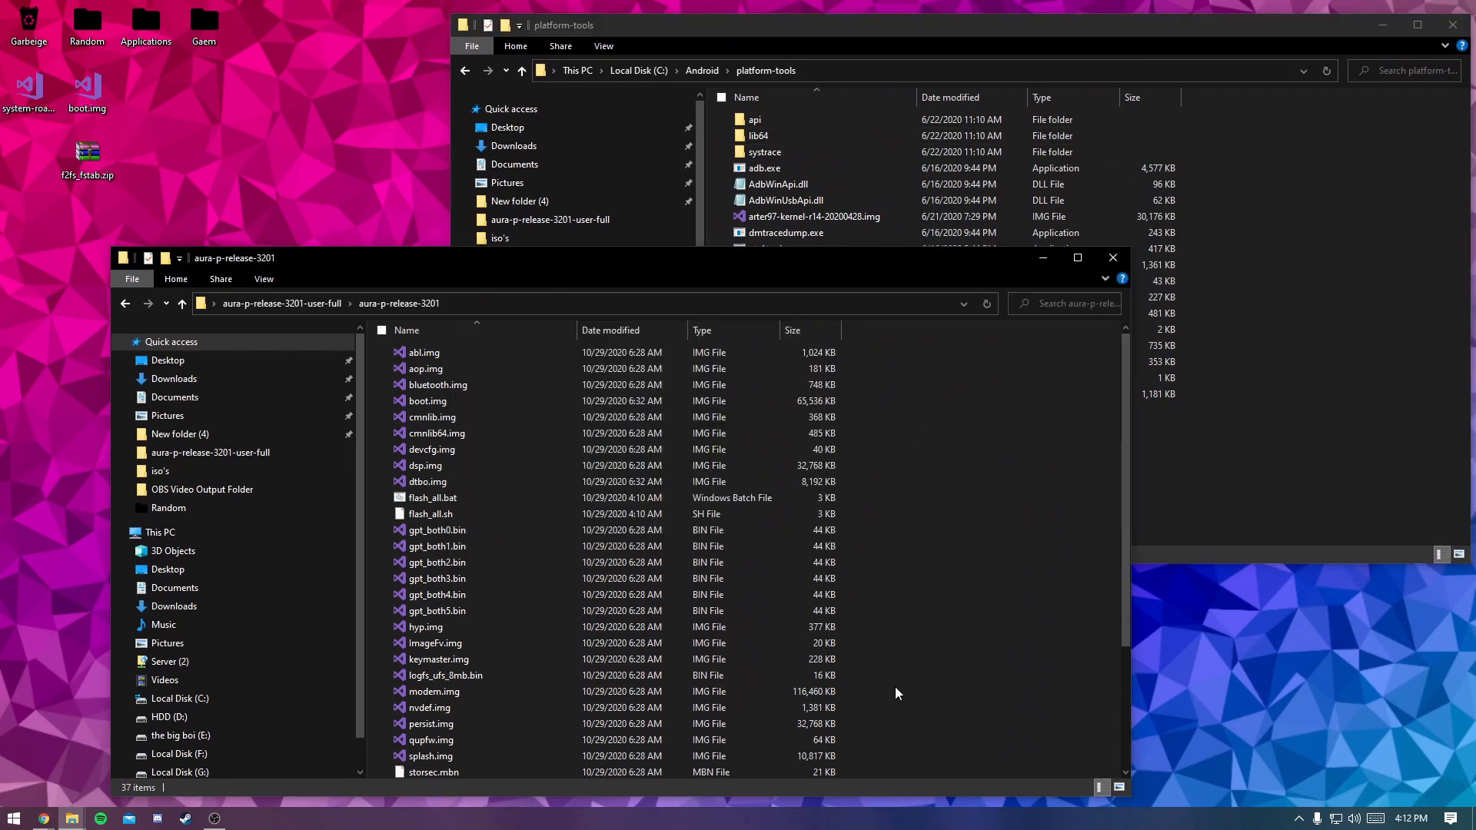
mouse_move(862, 361)
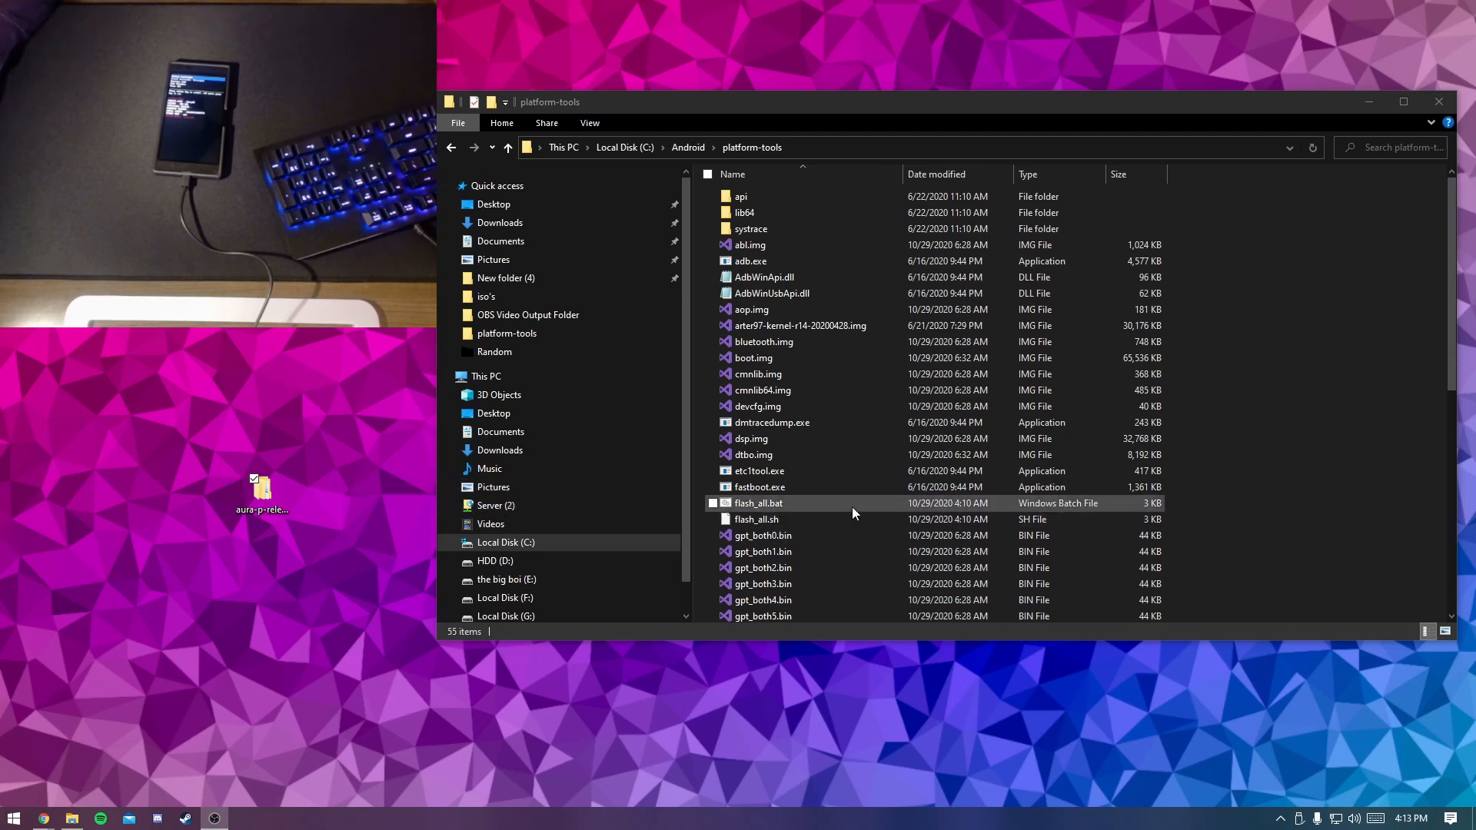
double_click(758, 503)
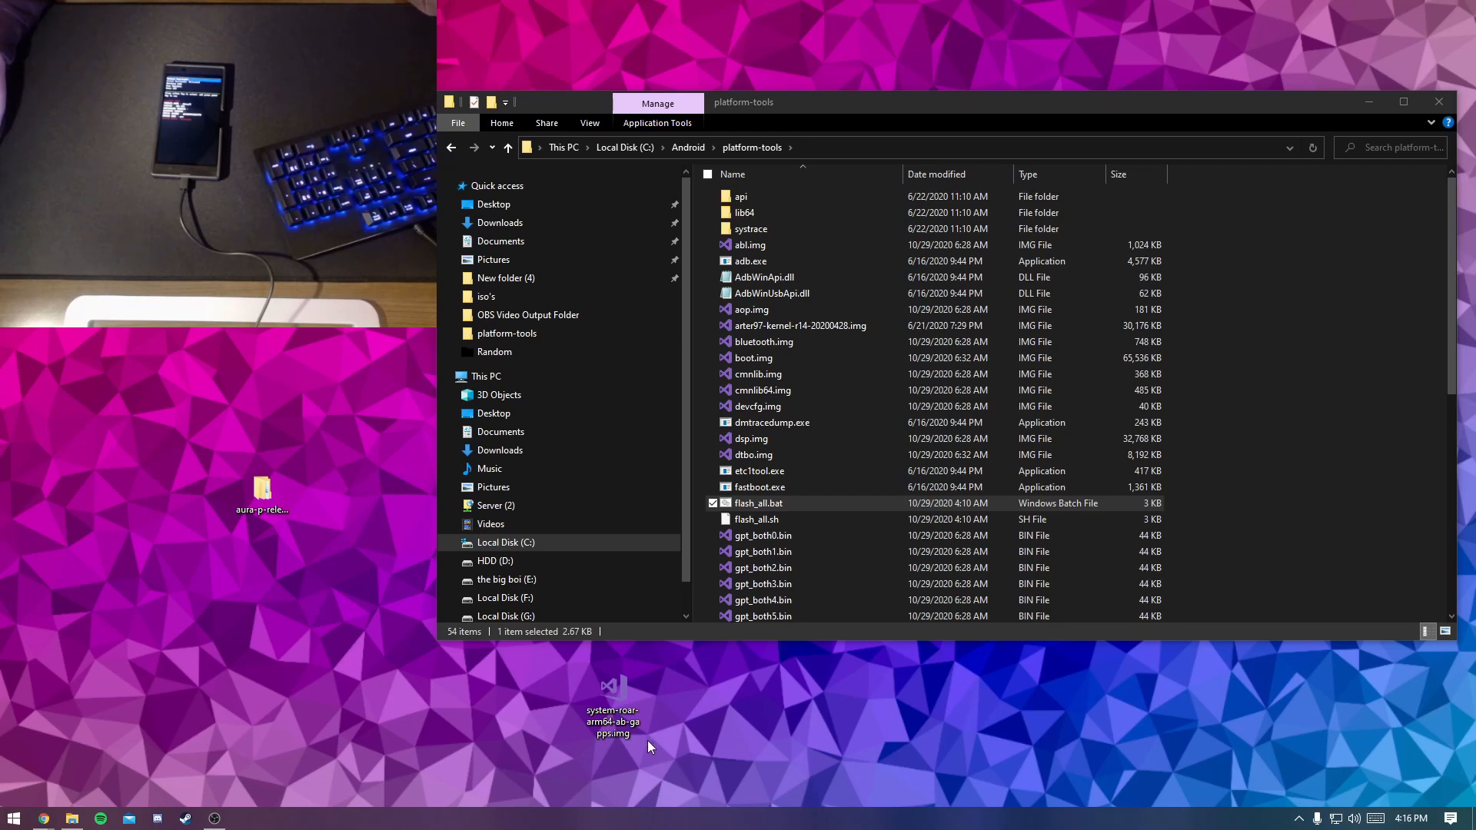
mouse_move(627, 779)
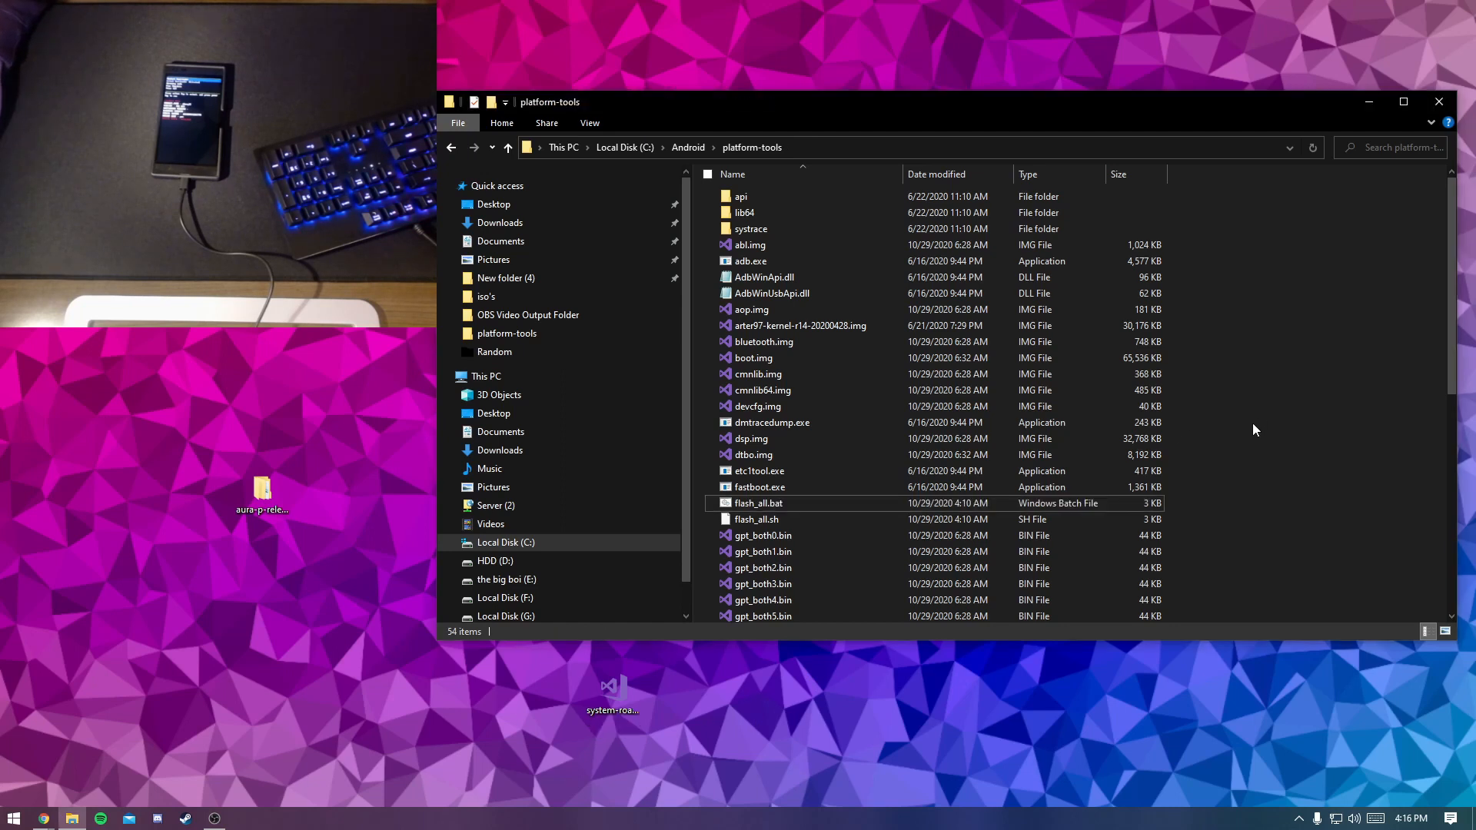
mouse_move(1251, 436)
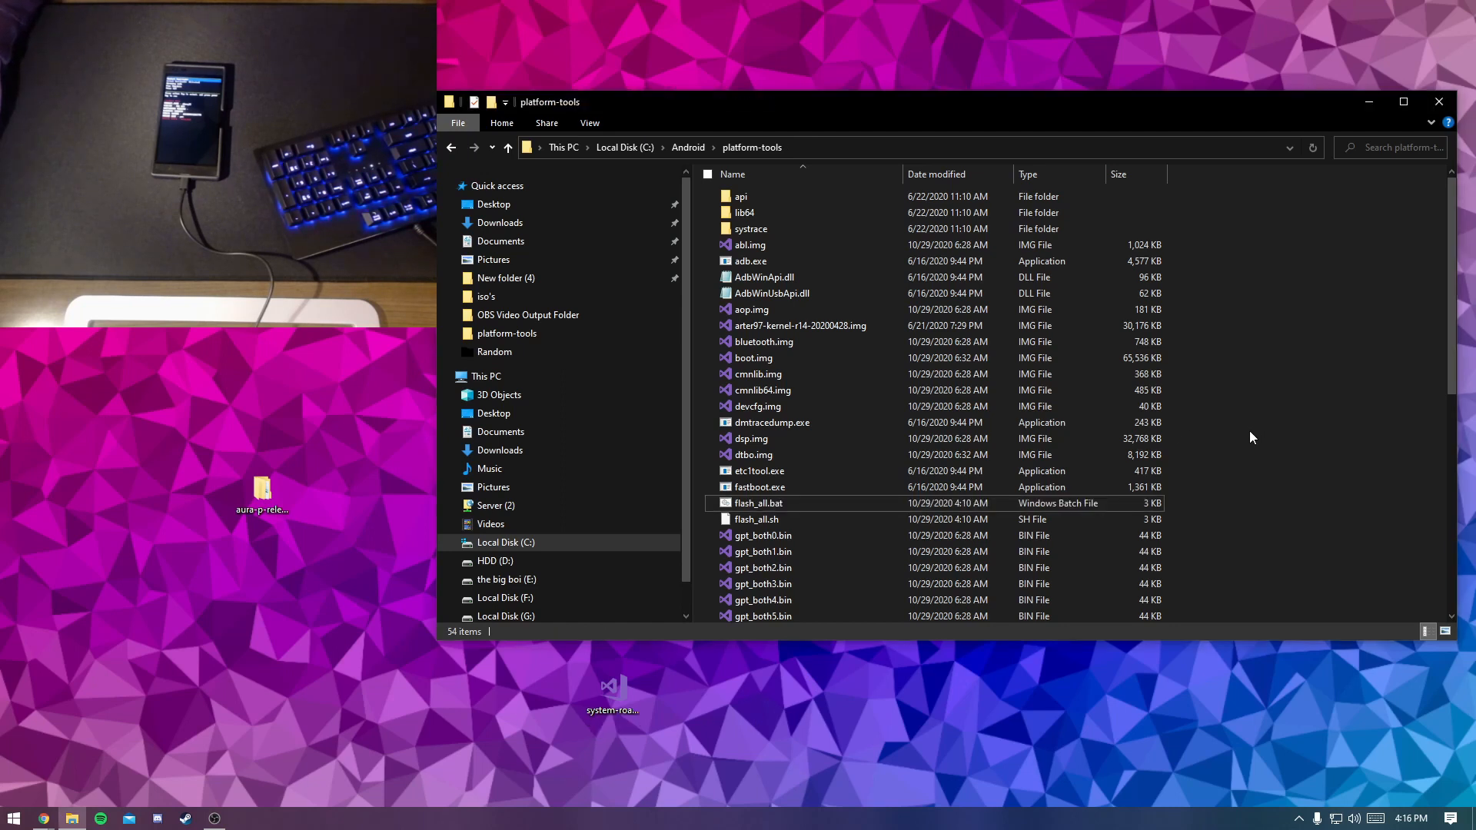
mouse_move(1236, 425)
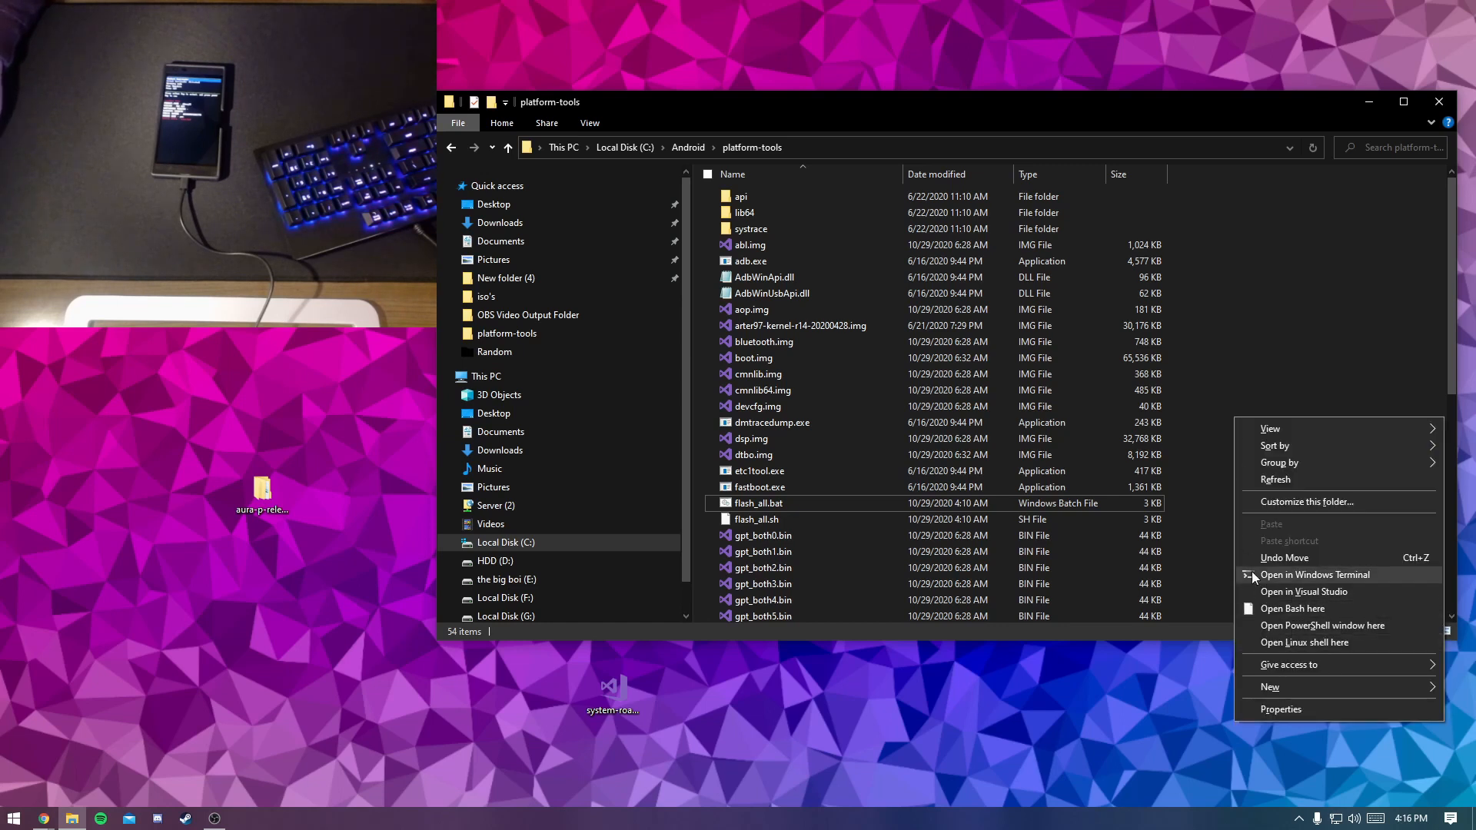
mouse_move(1265, 579)
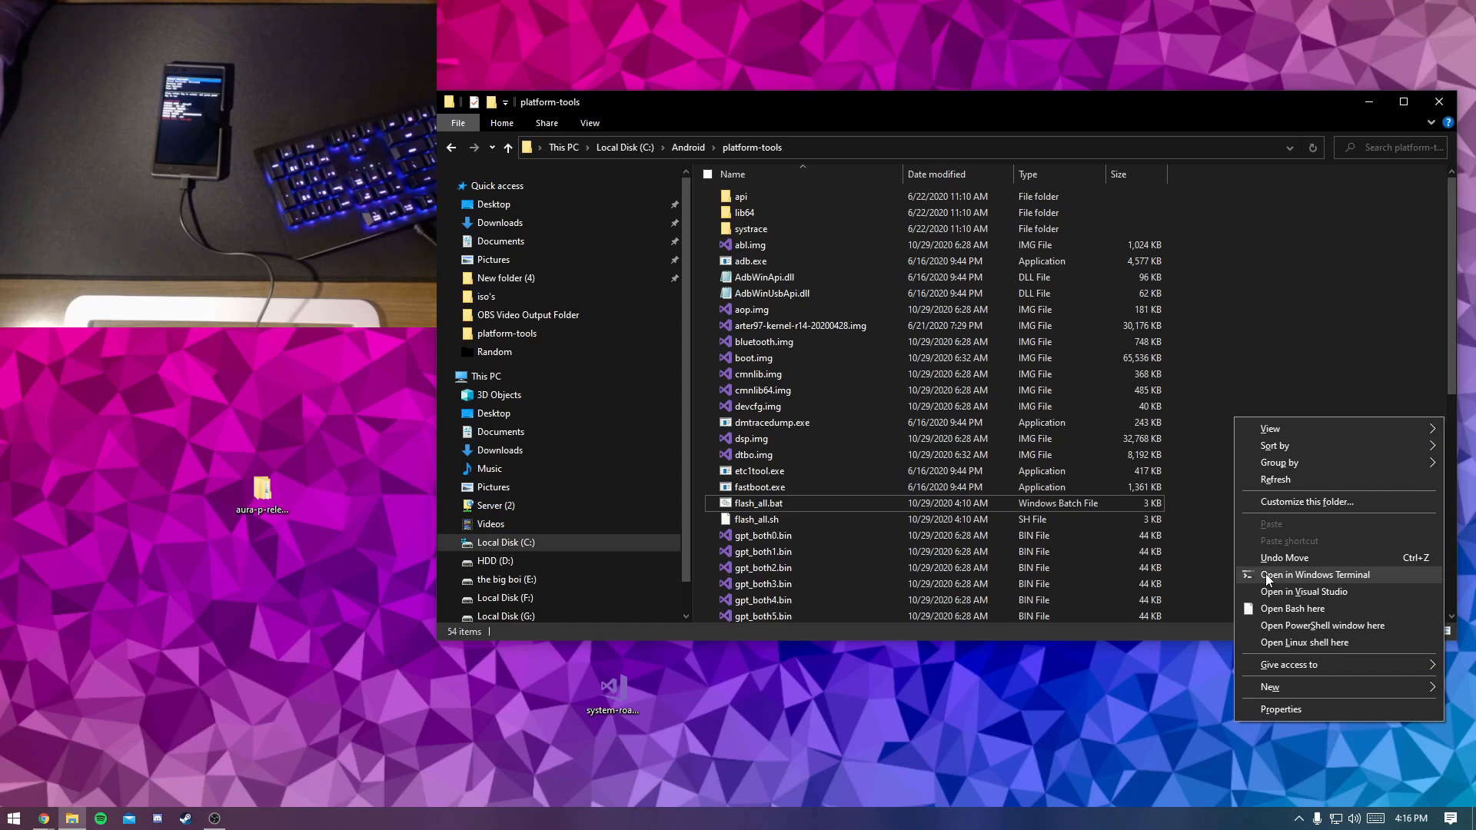
Launch Windows Terminal at C:\Android\platform-tools from the folder's context menu.
left_click(1314, 573)
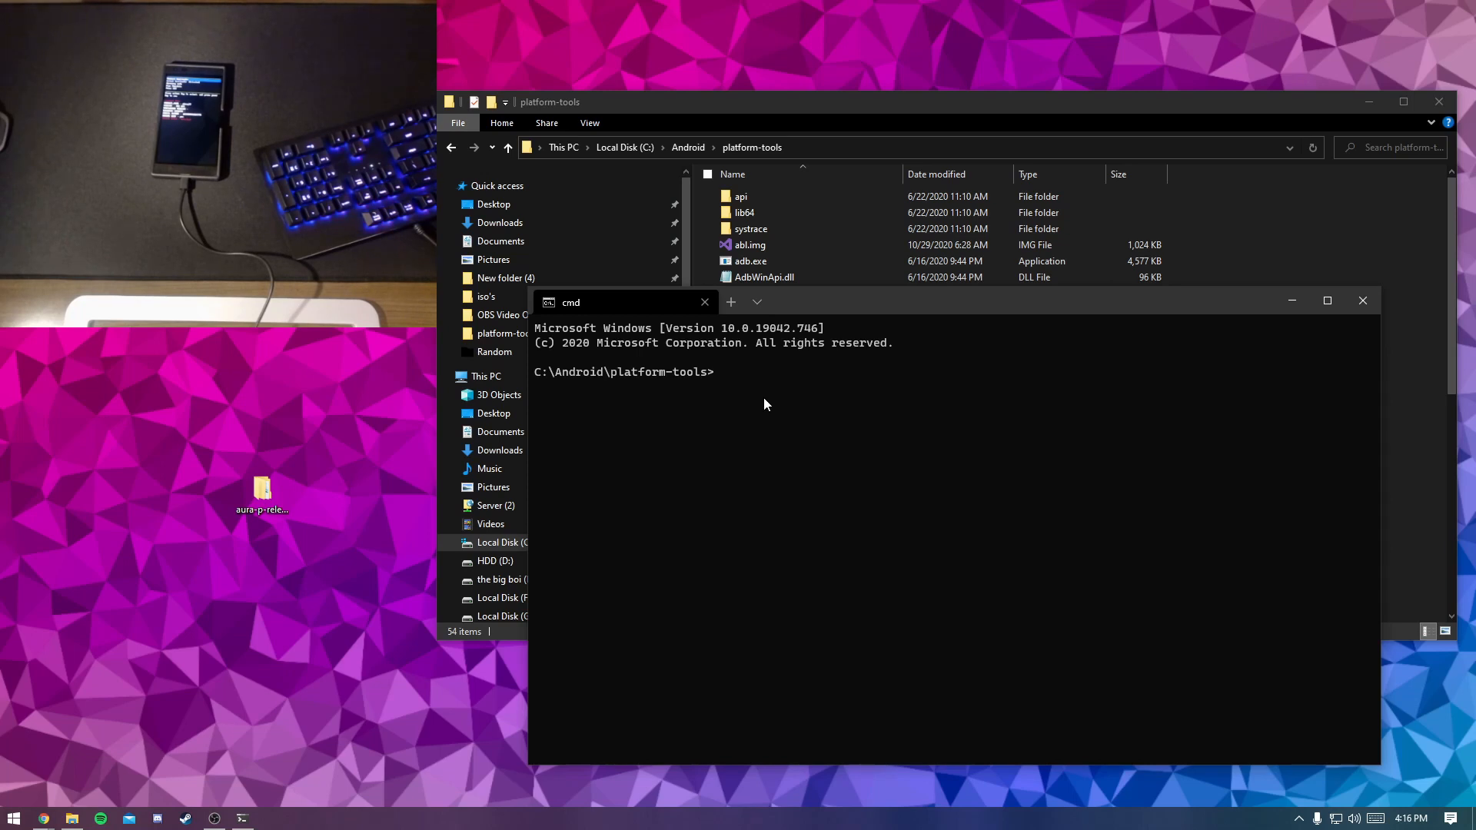
Flash system-roar-arm64-ab-gapps.img from the desktop to system_a with fastboot flash system.
type("s")
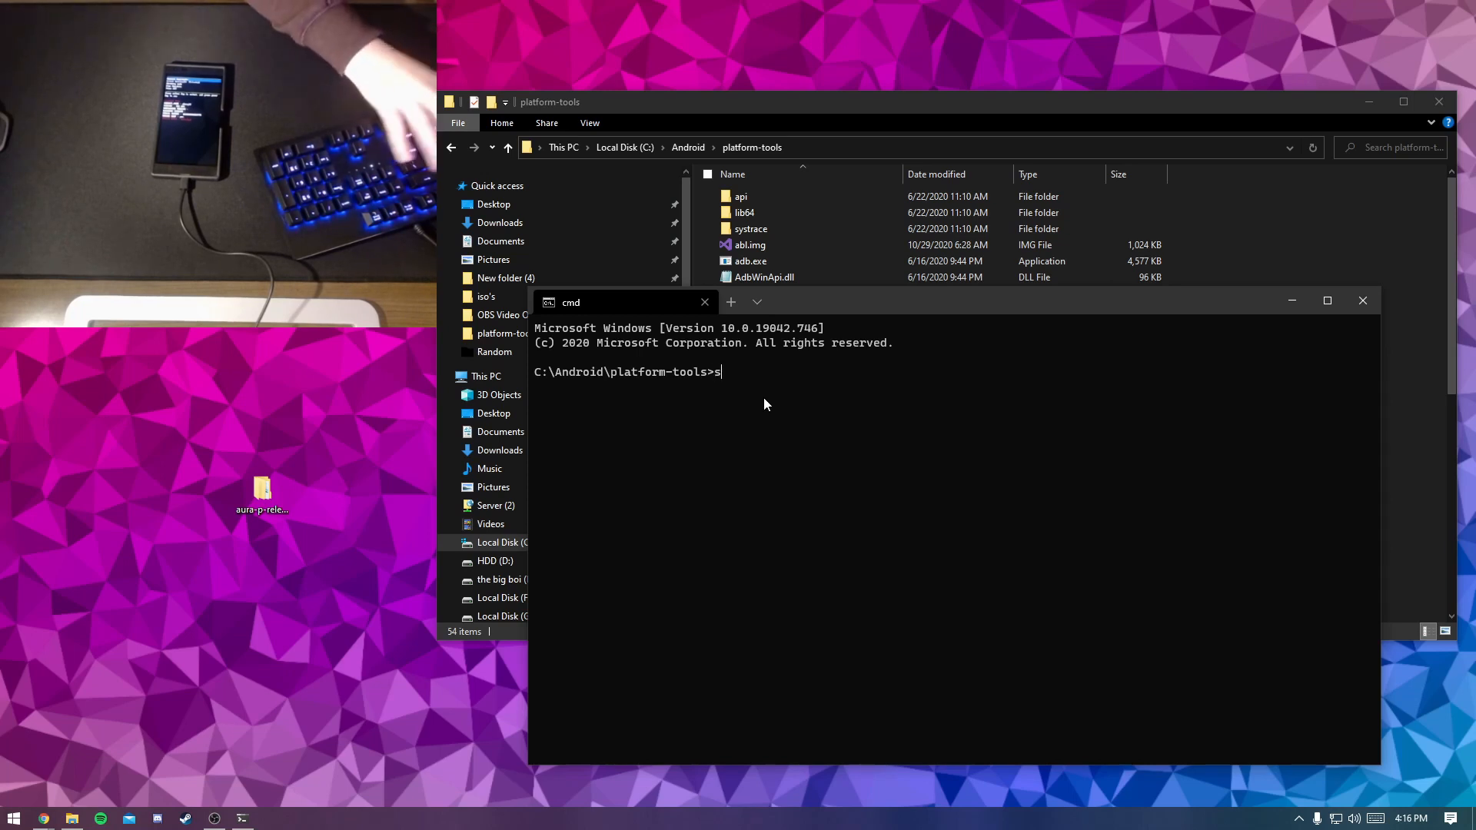
type("astboot flash syste")
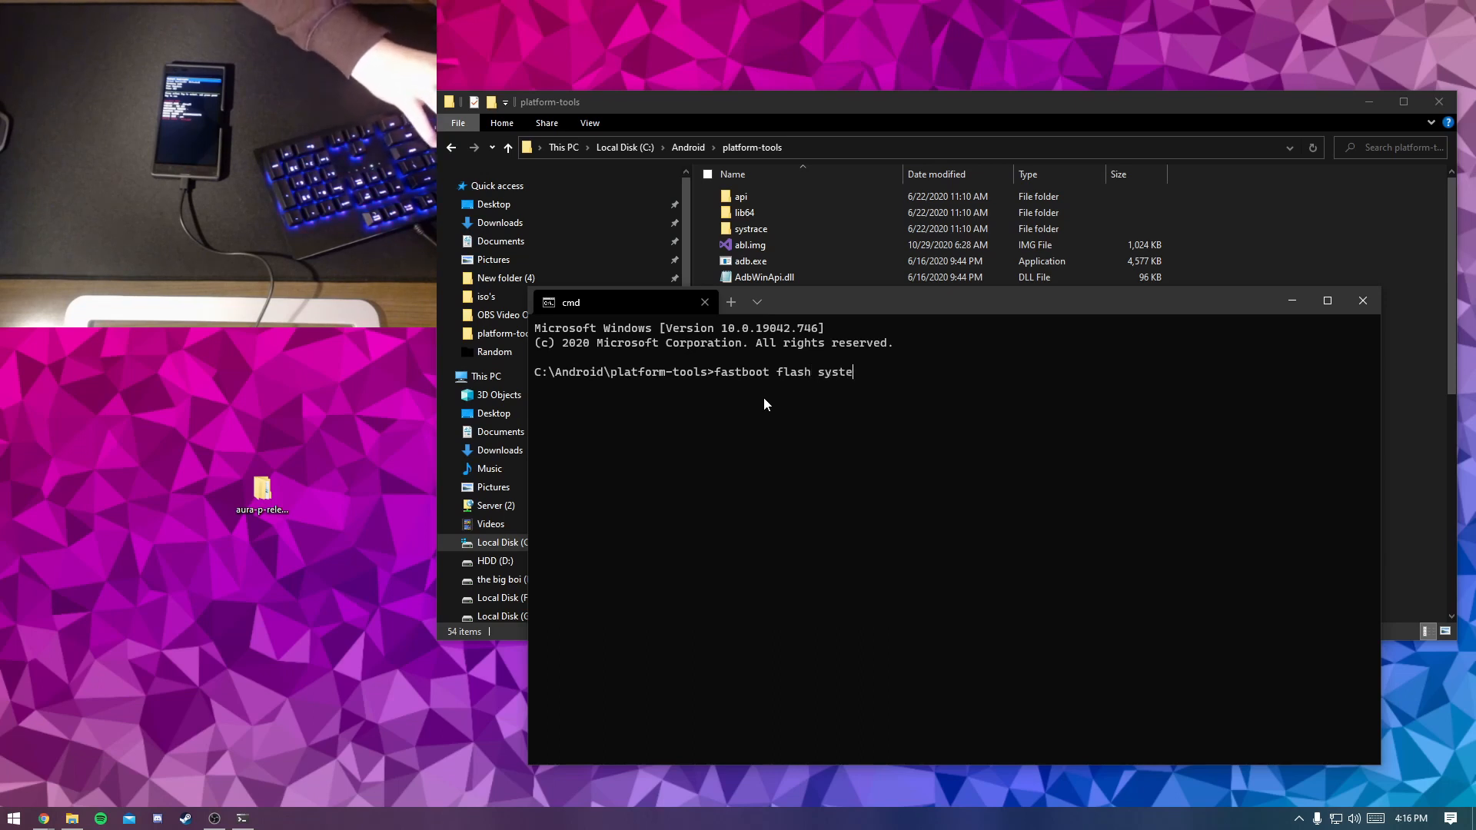
type("m")
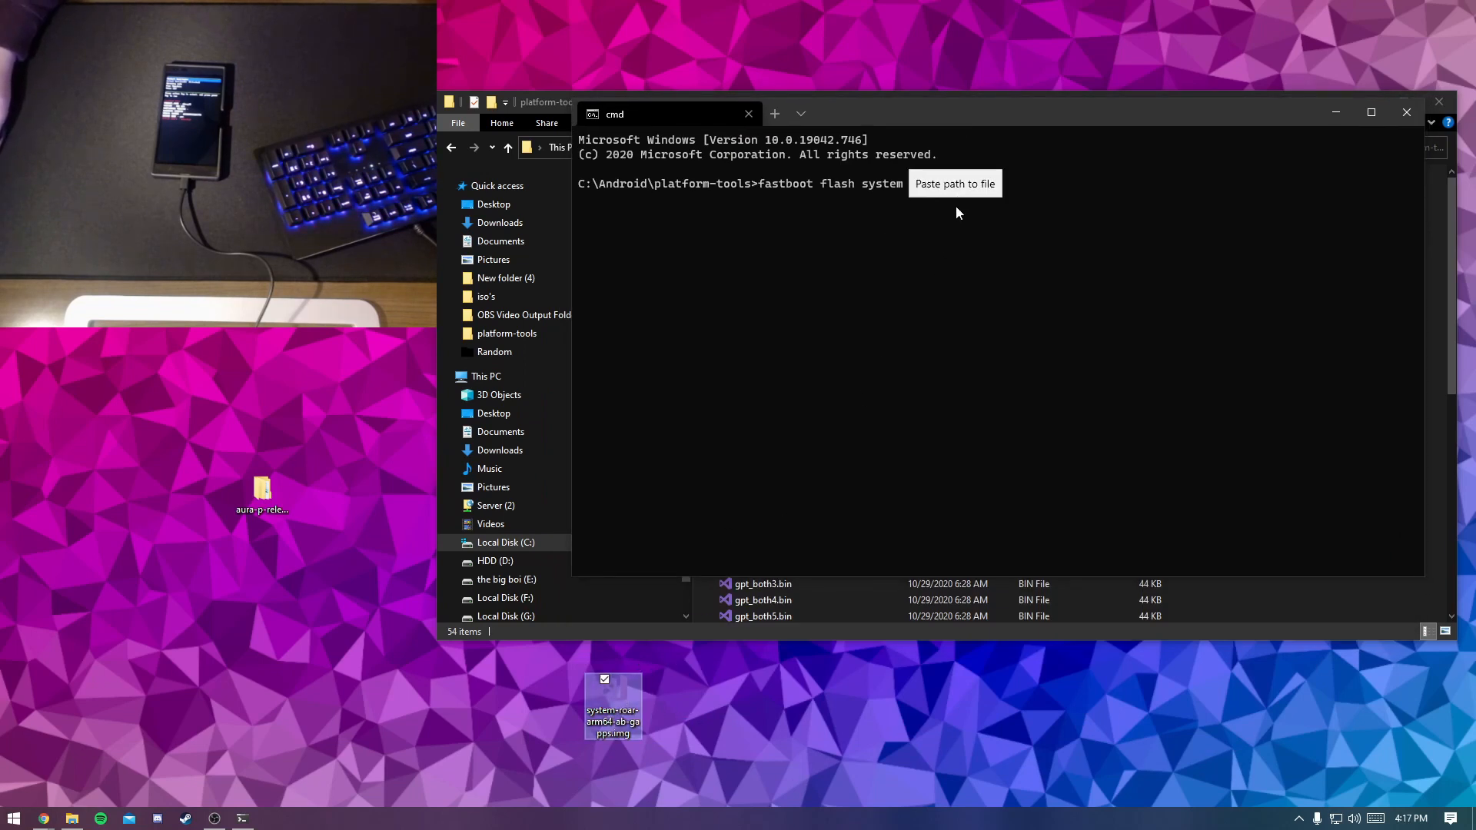
left_click(954, 183)
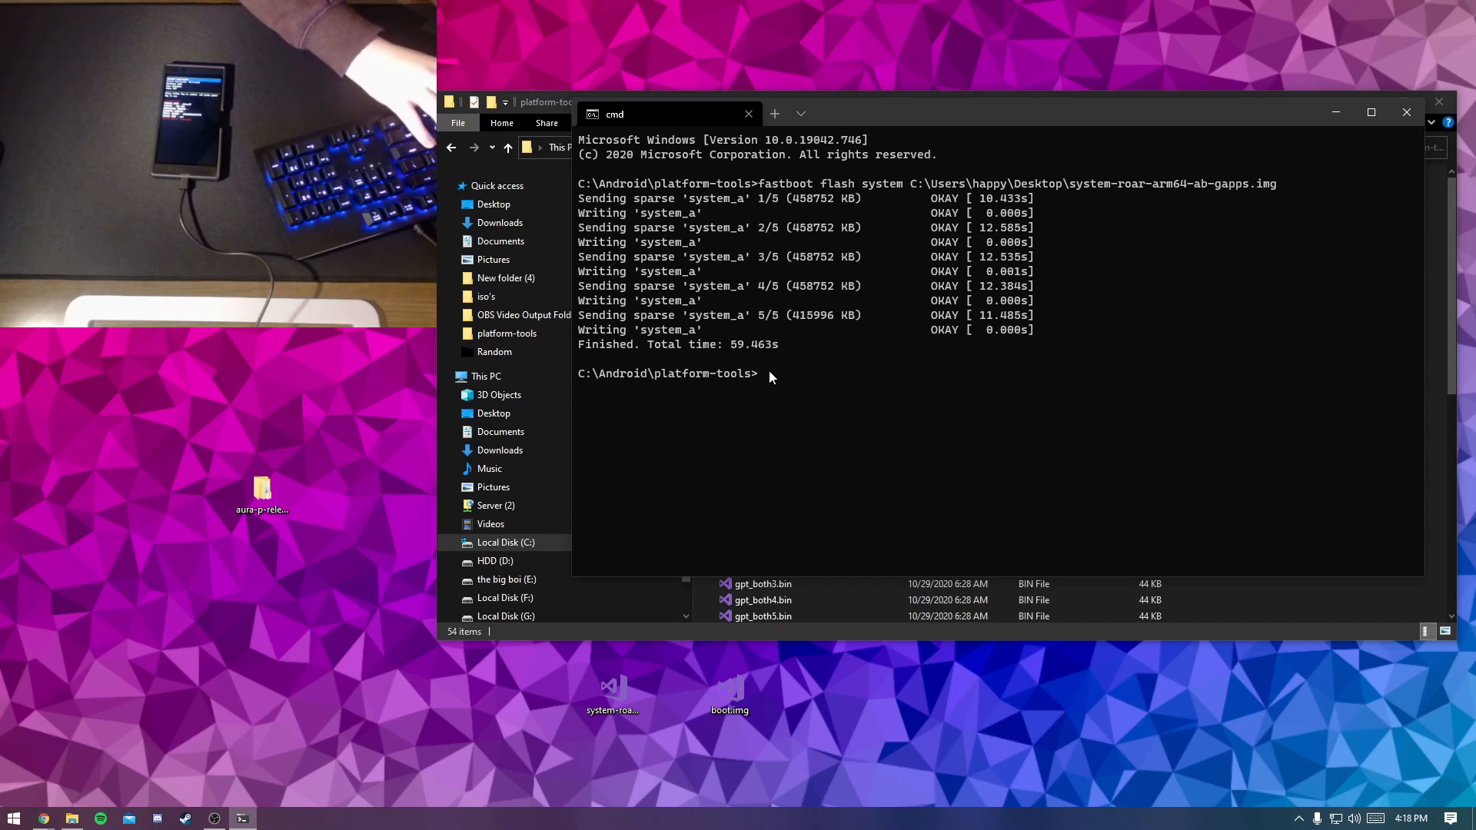
Flash boot.img from the desktop to boot_a with fastboot flash boot.
type("fastboot fl")
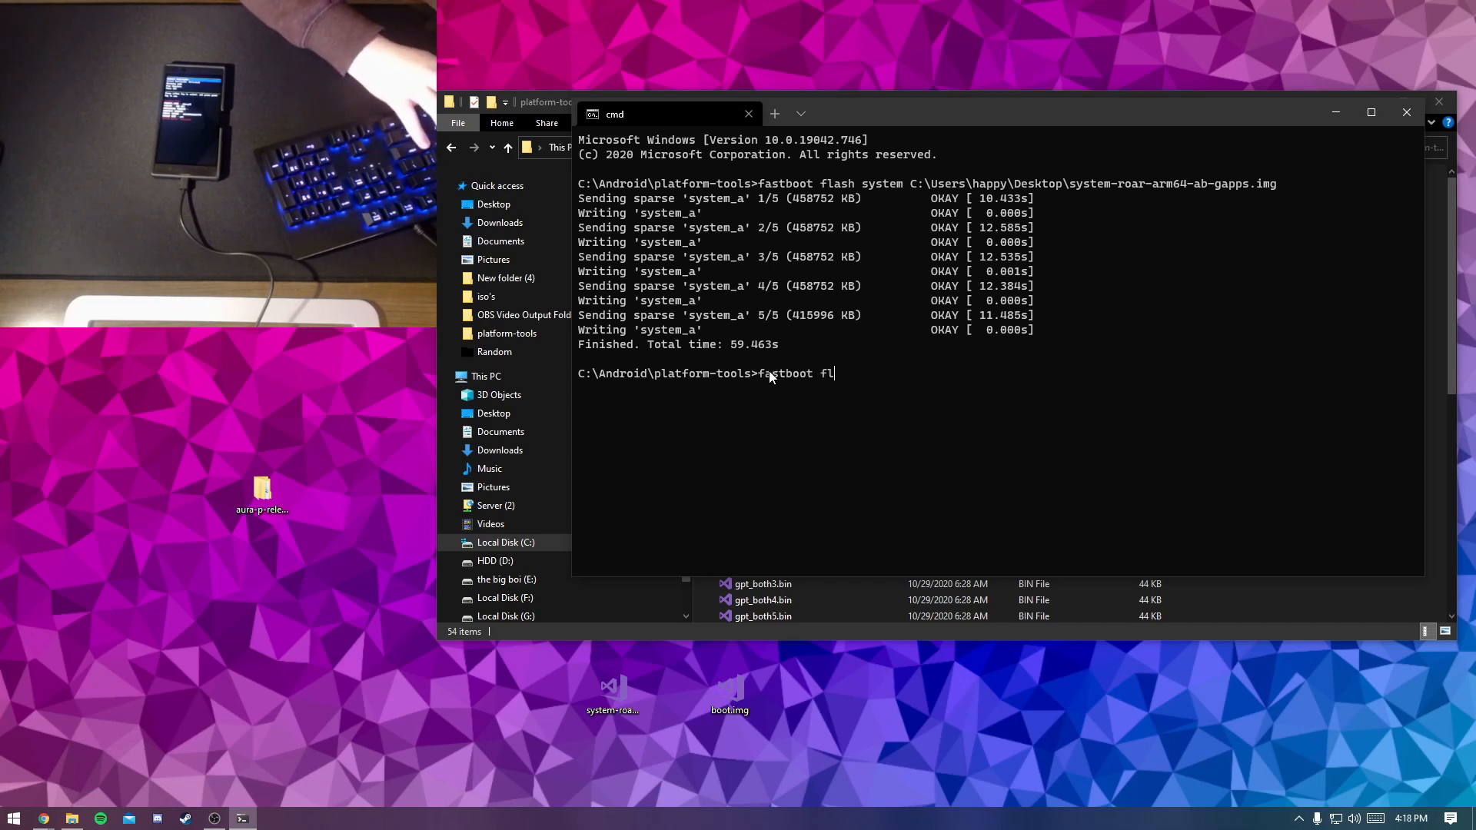
type("ash boot C:\\Users\\happy\\Desktop\\boot.img")
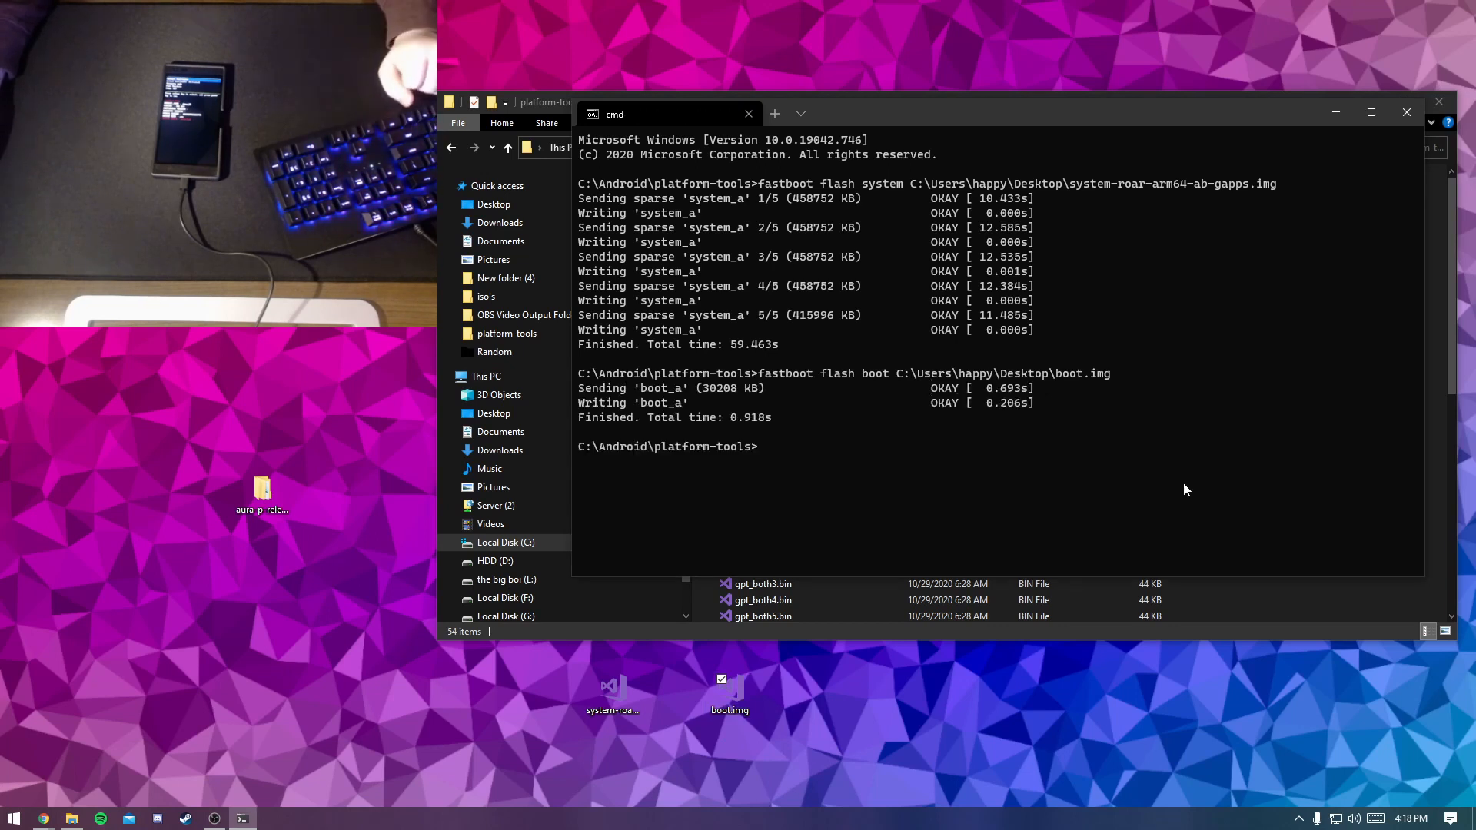
mouse_move(1019, 505)
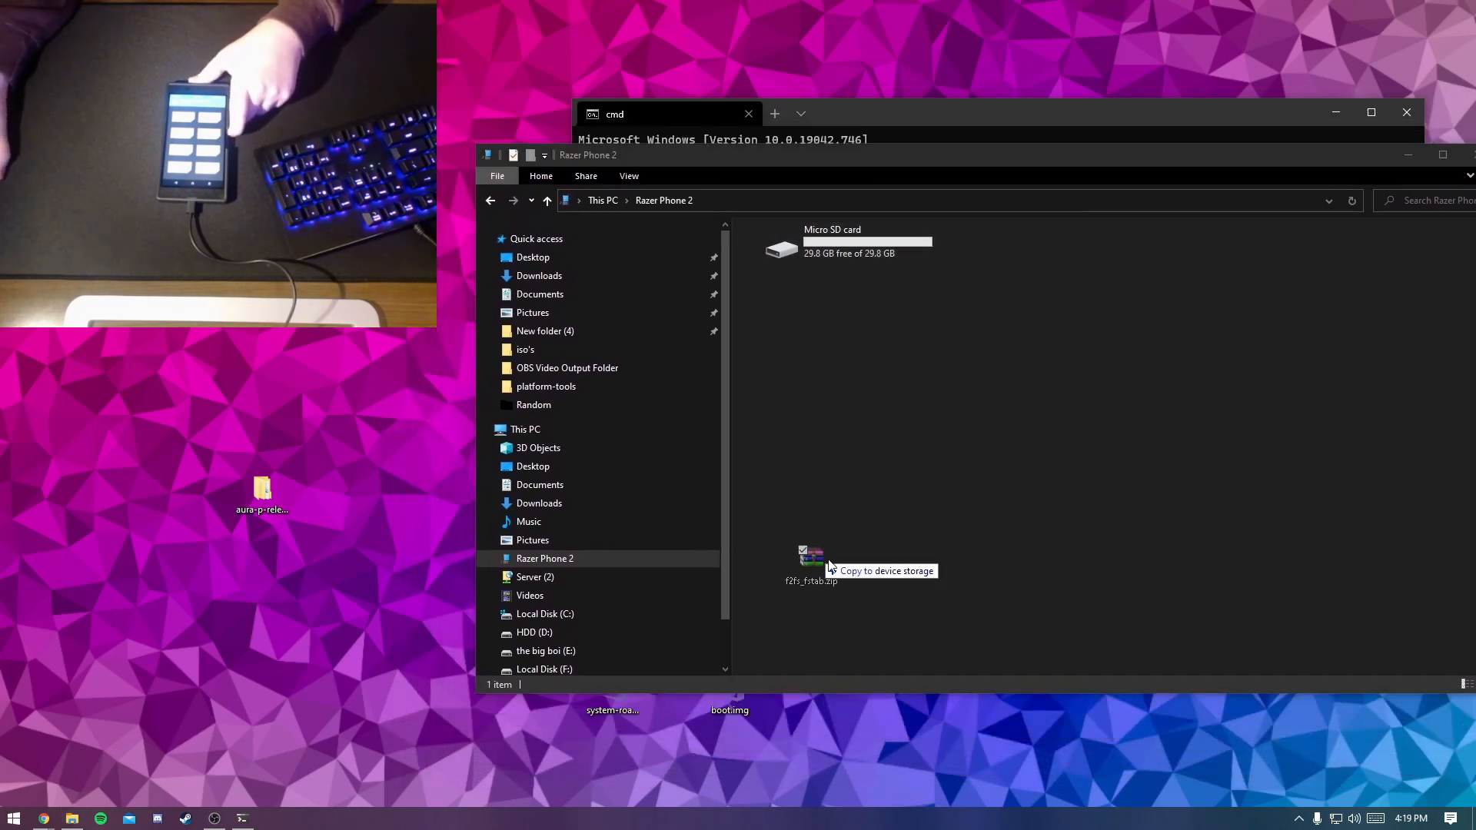
Copy f2fs_fstab.zip from the desktop onto the Razer Phone 2's Micro SD card.
left_click_drag(810, 564, 904, 761)
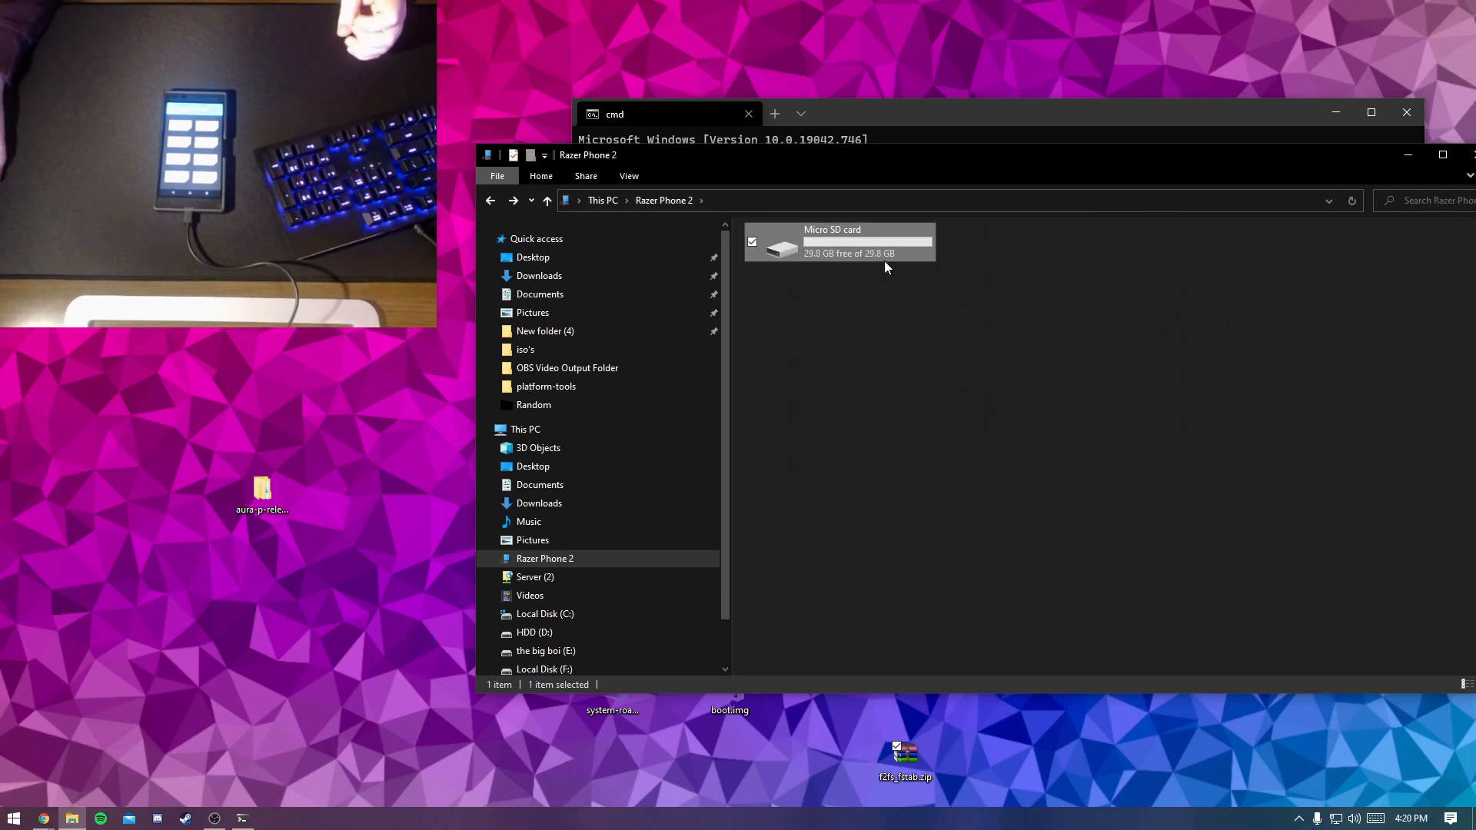
mouse_move(882, 263)
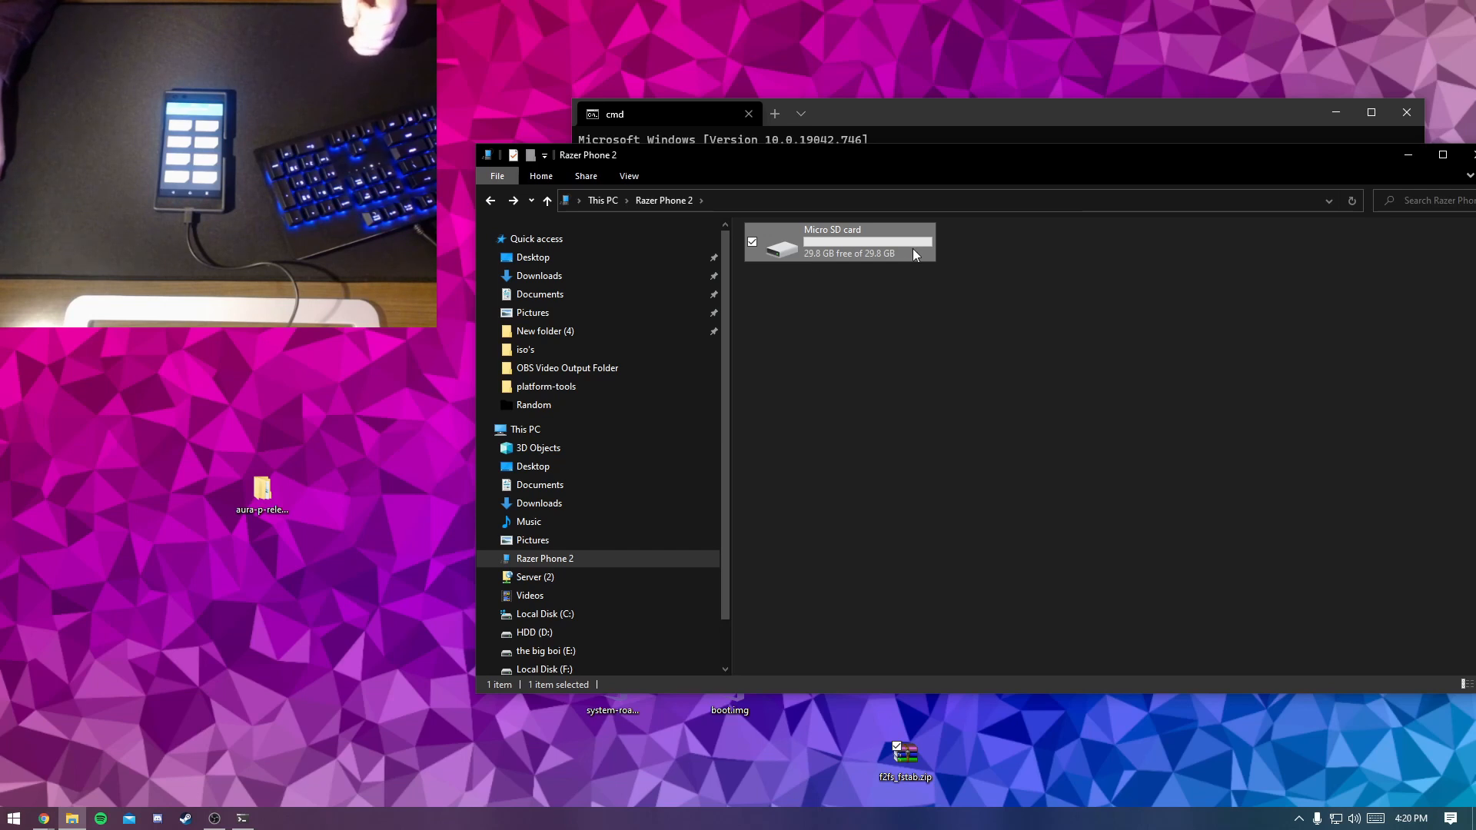
mouse_move(878, 315)
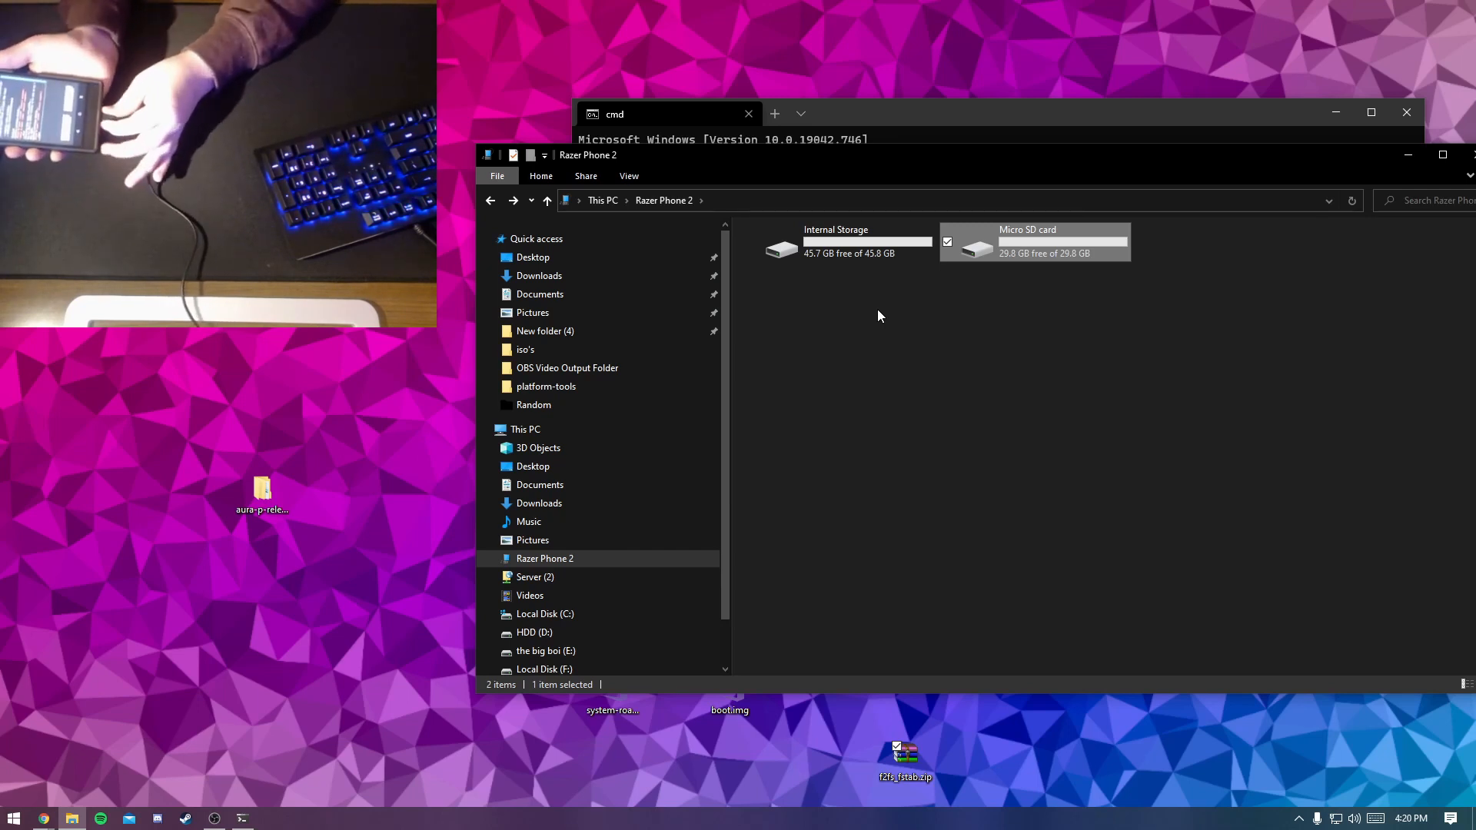
Close the Razer Phone 2 storage window, returning to the terminal with both flash results.
left_click(615, 114)
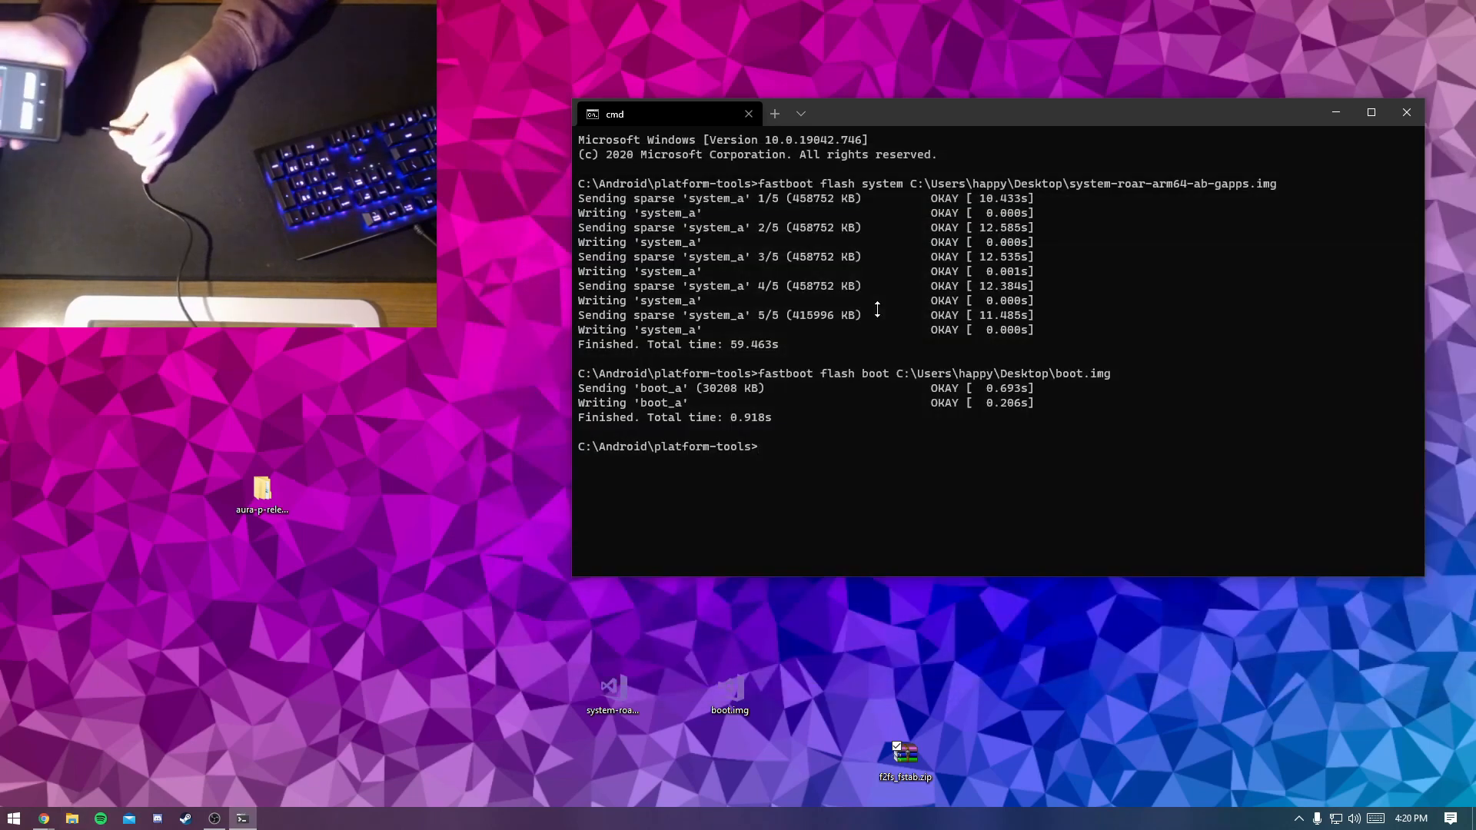